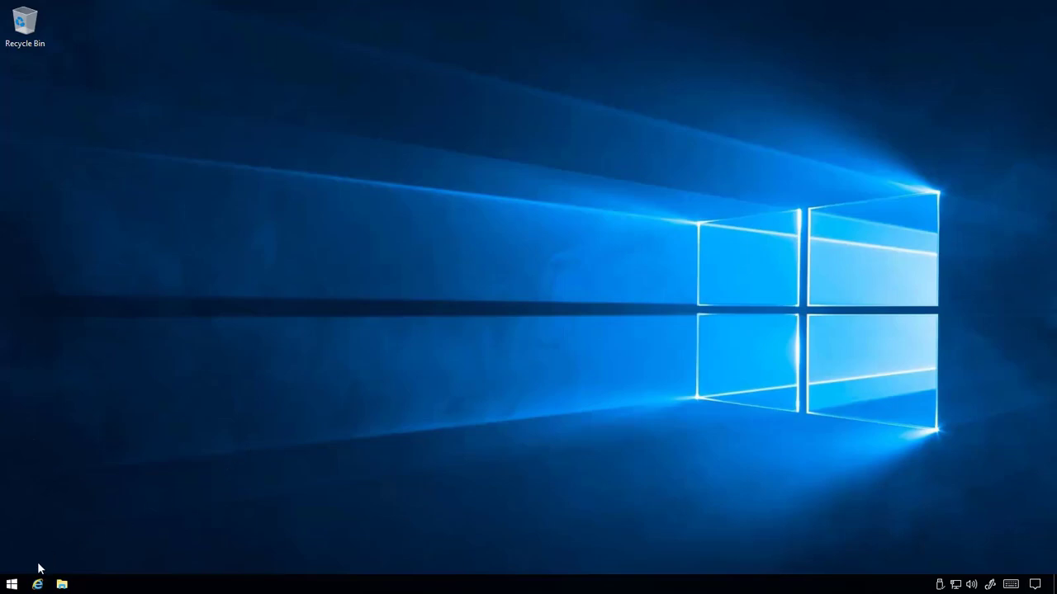
Step: Launch Object Browser from Start and begin a new SQL query document
left_click(12, 584)
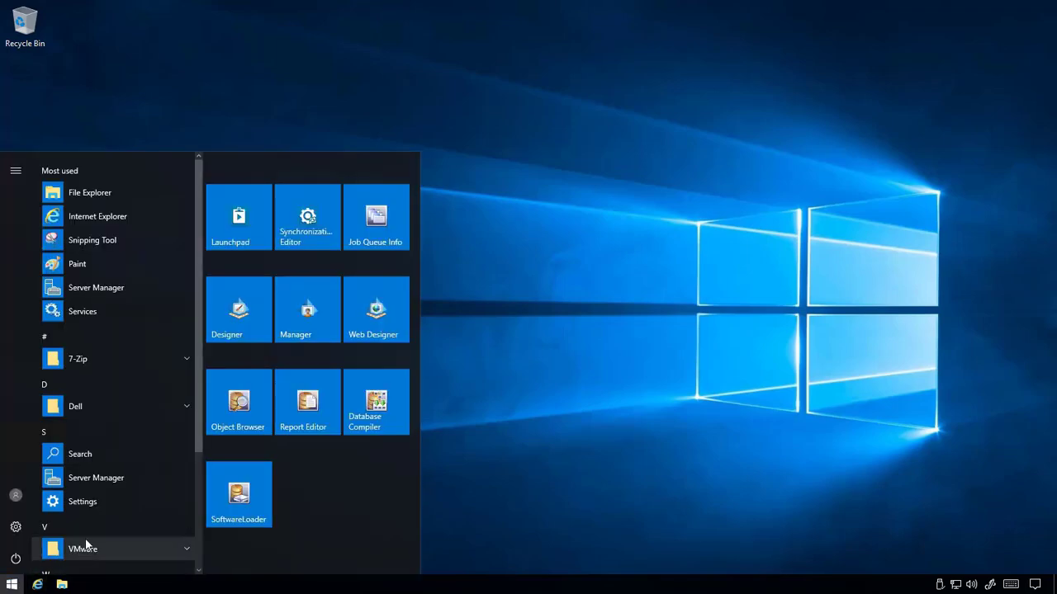
left_click(544, 297)
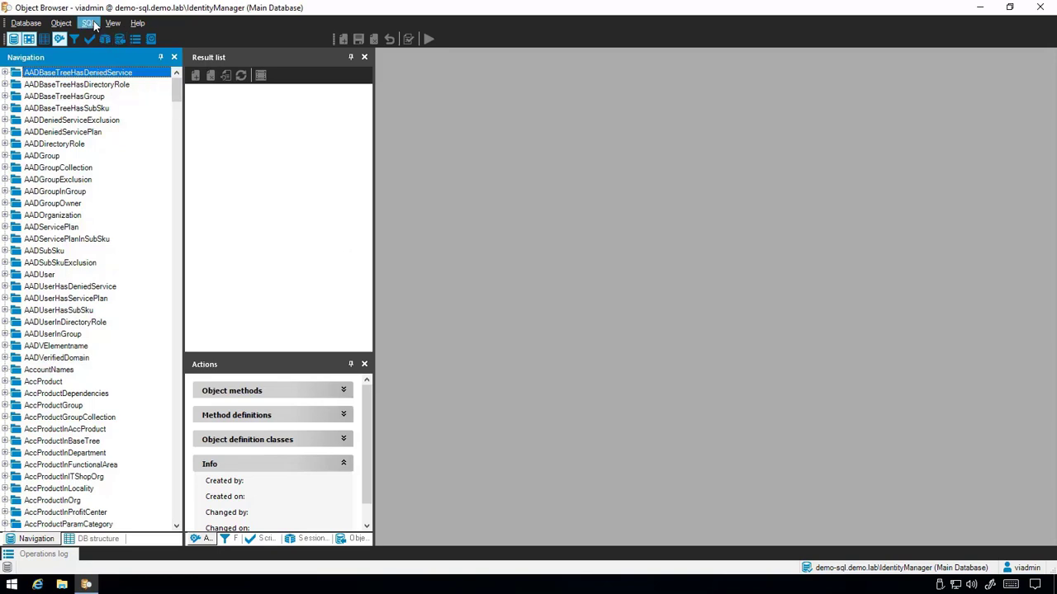
left_click(88, 23)
type("select * into")
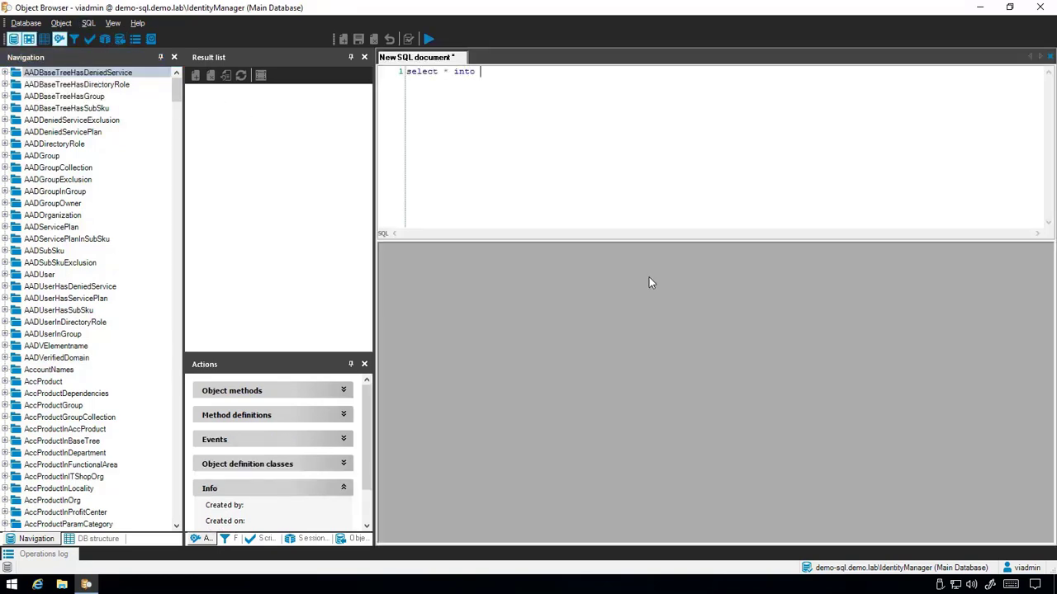
Step: Run select * into CCC_DialogSchedule from DialogSchedule to back up the schedule table
type("CCC_DialogSchedule from")
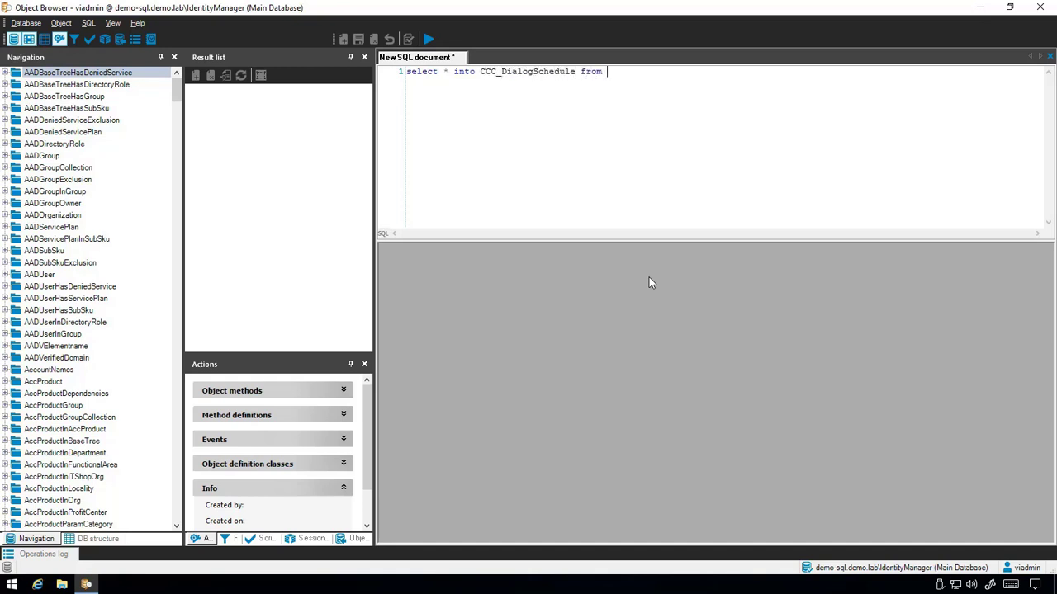
type("DialogSchedule")
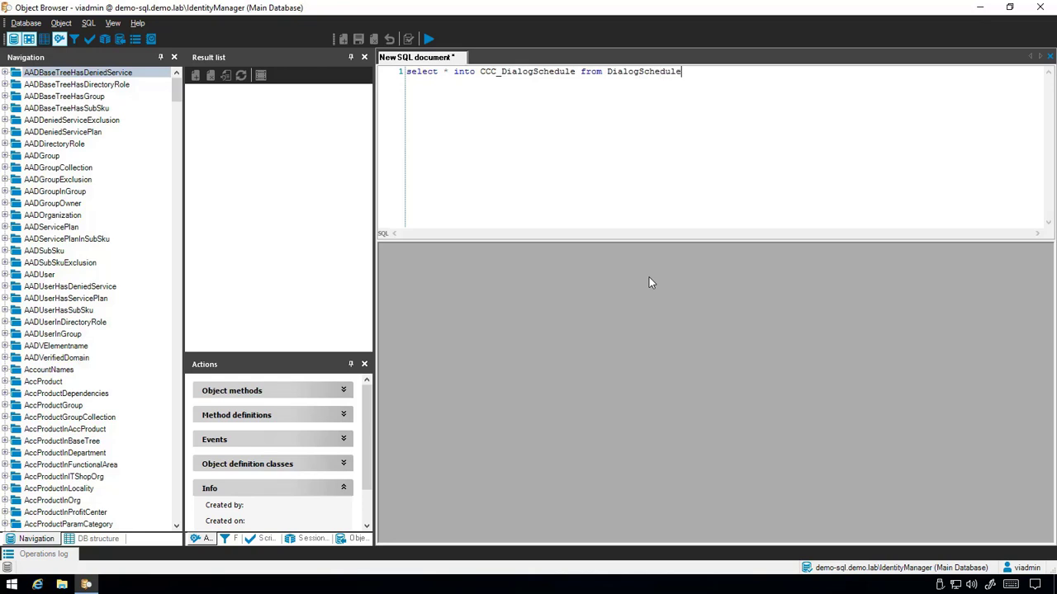
left_click(429, 40)
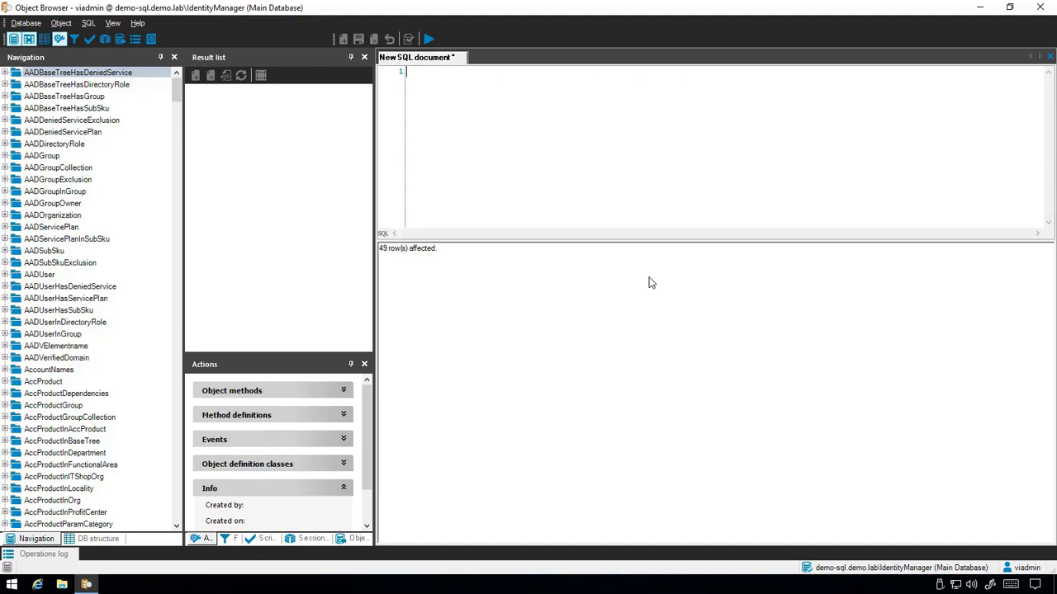
Step: Enter update DialogSchedule Set Enabled = 0 where Enabled = 1 to switch off active schedules
type("update")
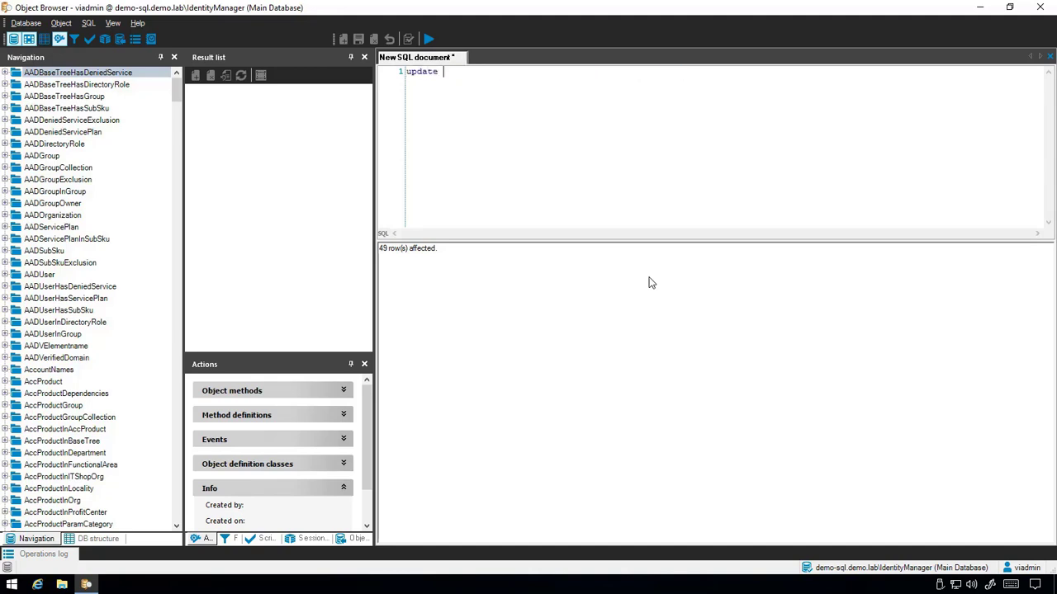
type("DialogSchedule")
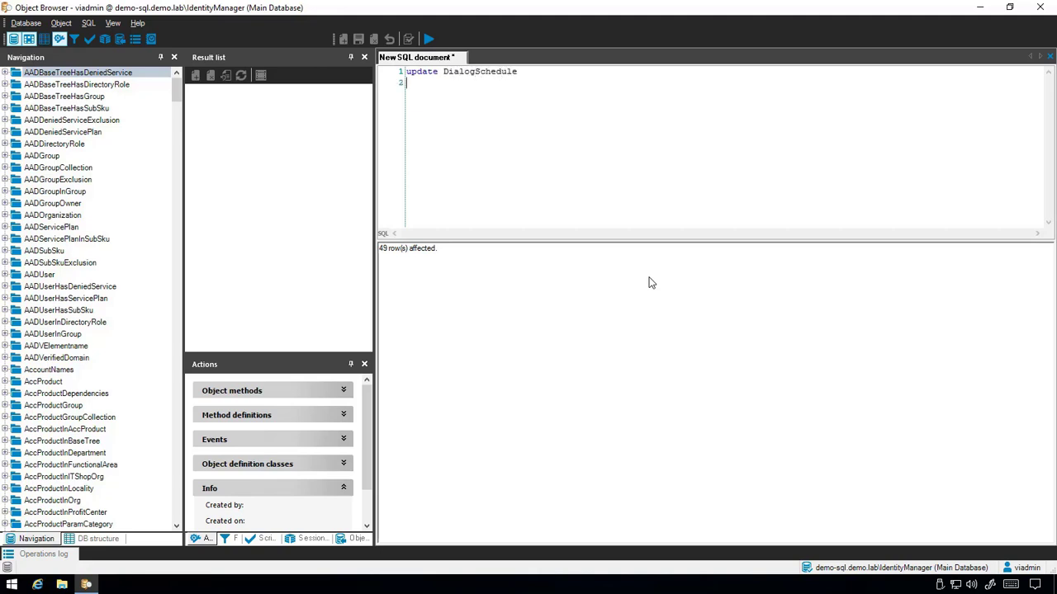
type("Set Enabled = 0 where En")
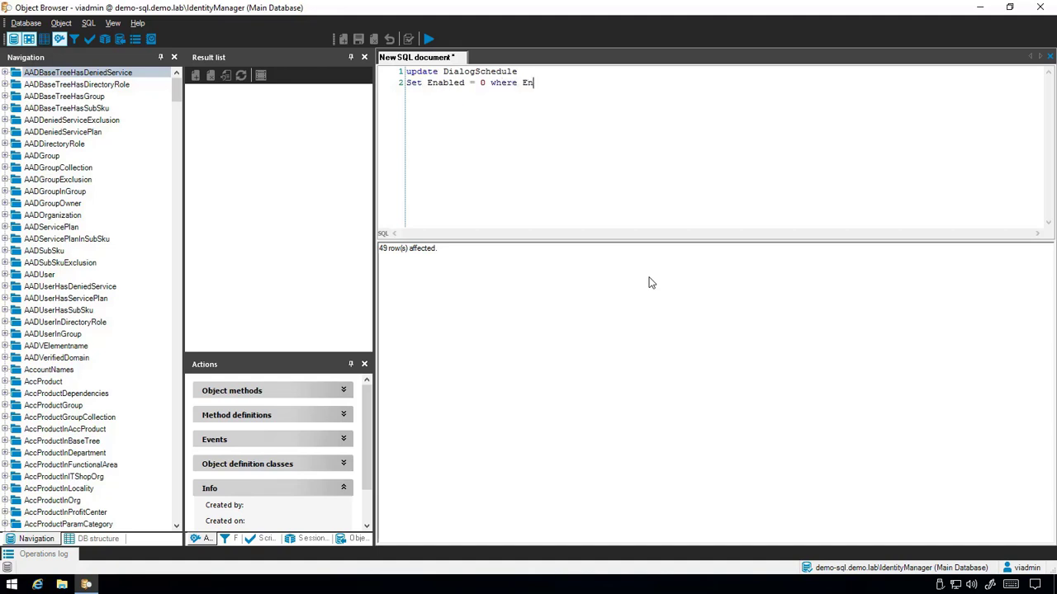
type("abled = 1")
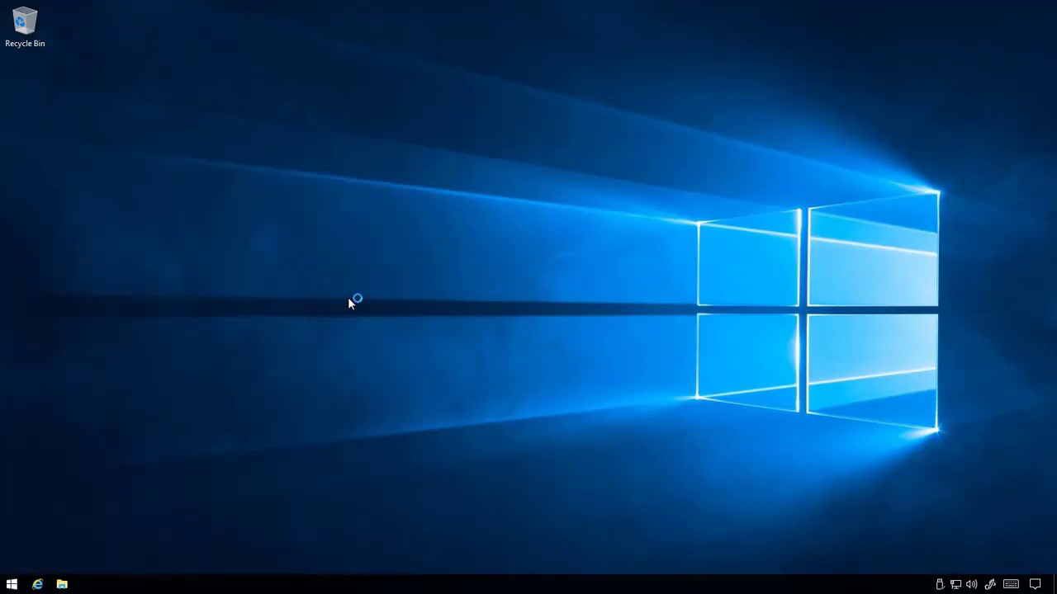
Step: Reach the Edit schedules list in Designer's Getting Started area
left_click(86, 585)
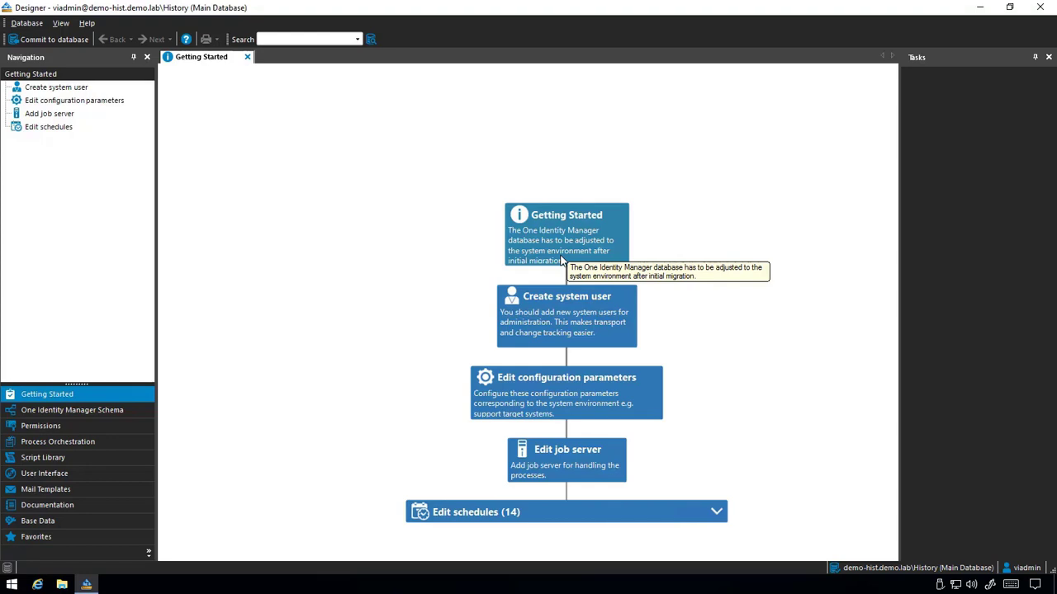
mouse_move(32, 132)
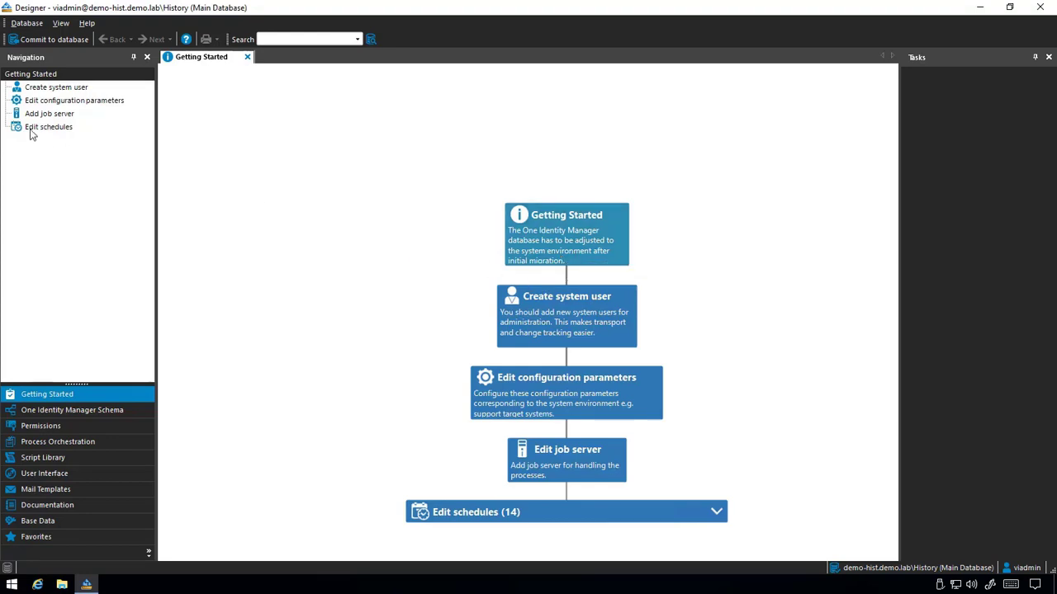
left_click(48, 125)
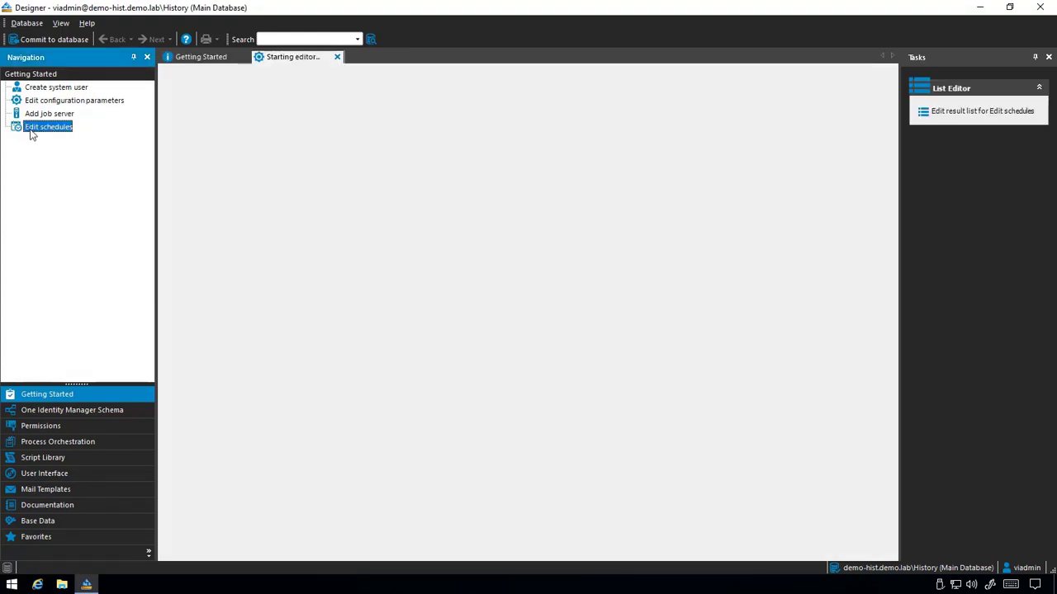
left_click(337, 56)
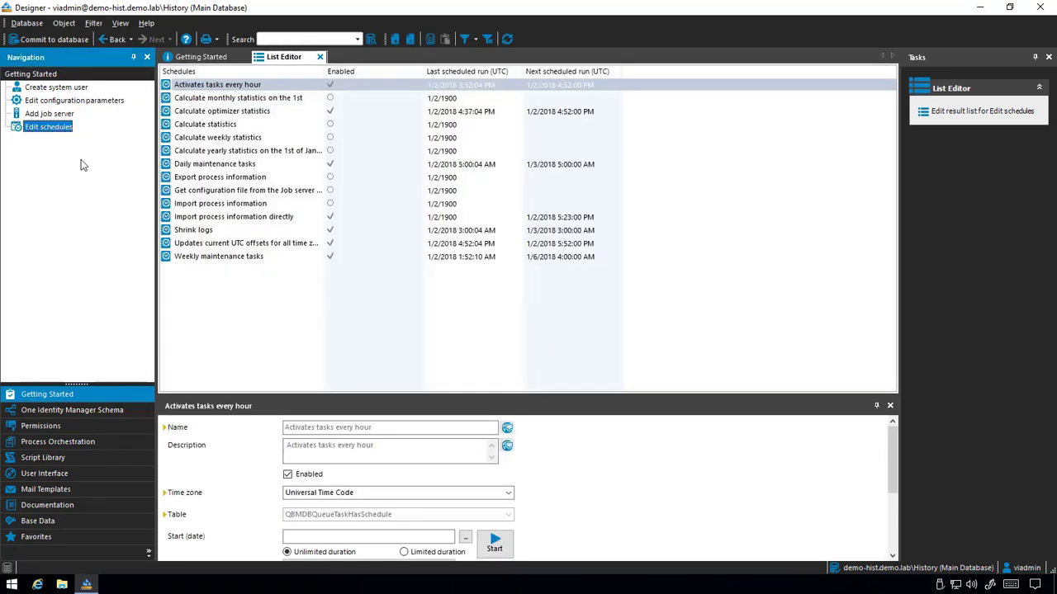
Step: Untick Enabled on Import process information directly and commit the change to the database
left_click(234, 216)
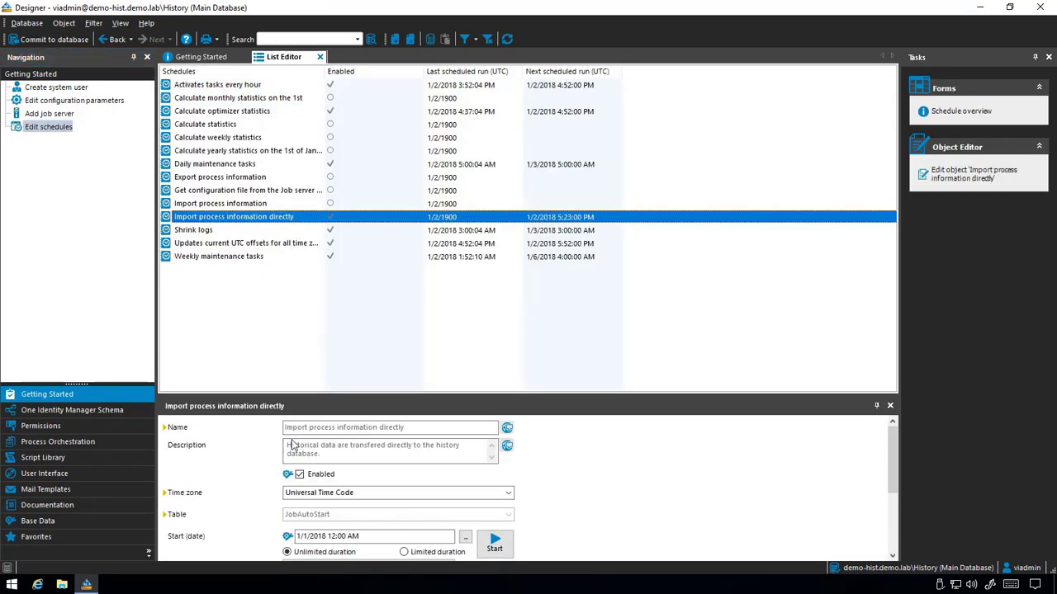
left_click(300, 474)
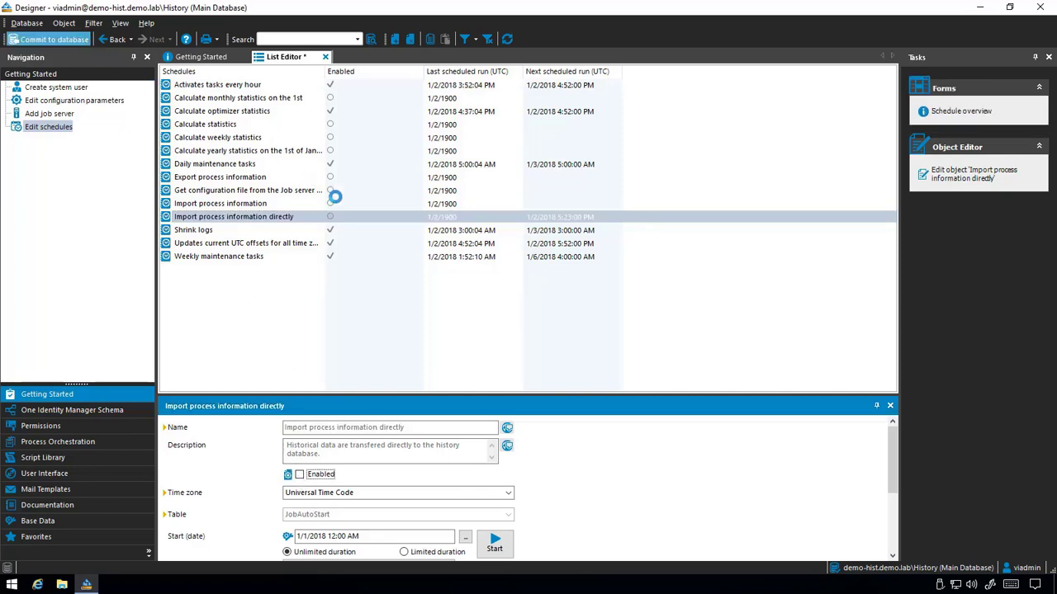
left_click(48, 40)
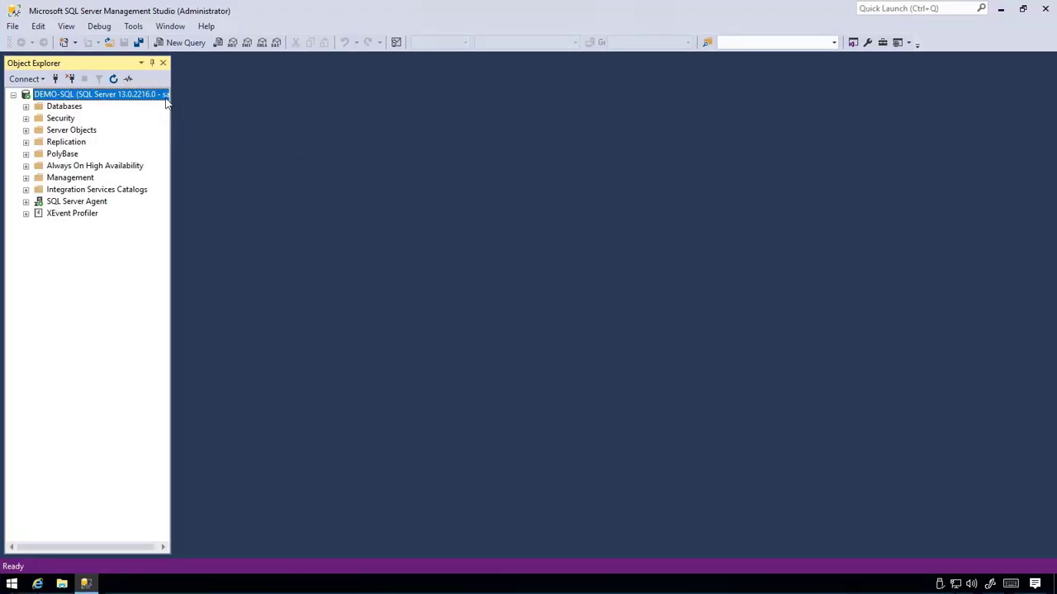
mouse_move(426, 257)
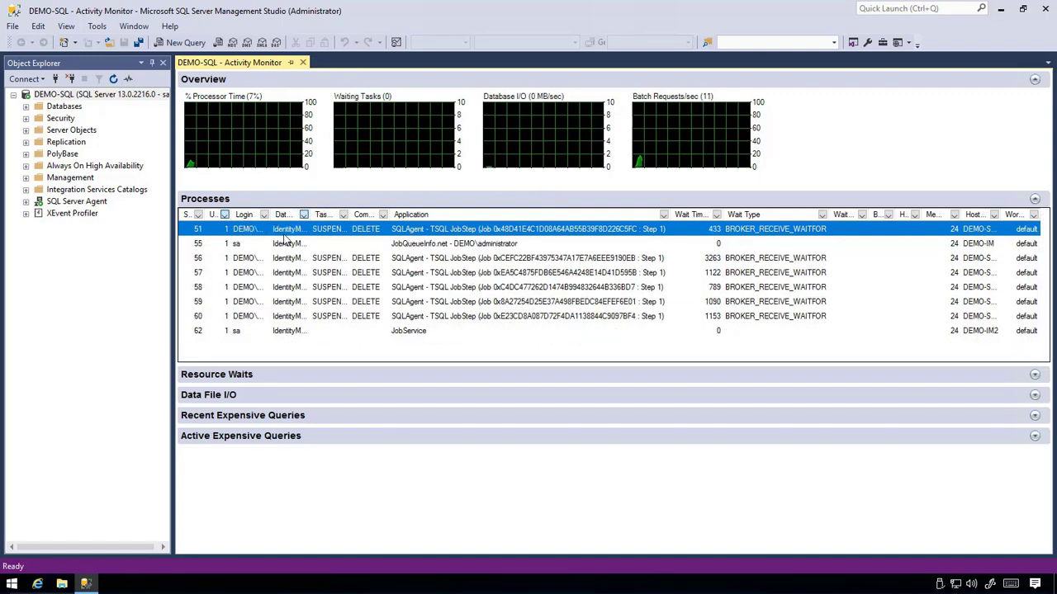
mouse_move(489, 342)
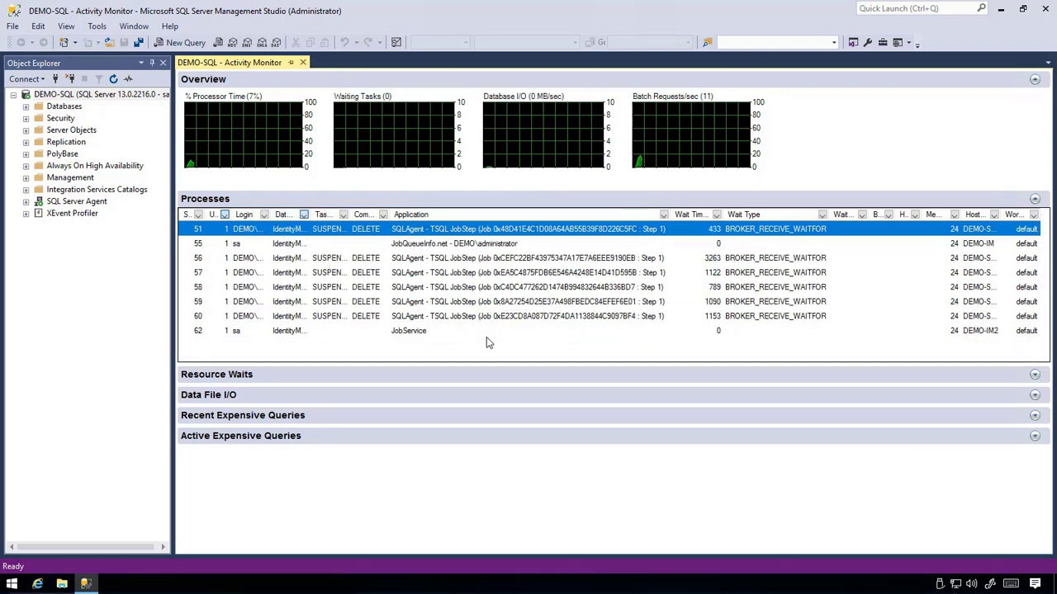
Step: Expand the Processes list in the DEMO-SQL server's Activity Monitor
left_click(407, 330)
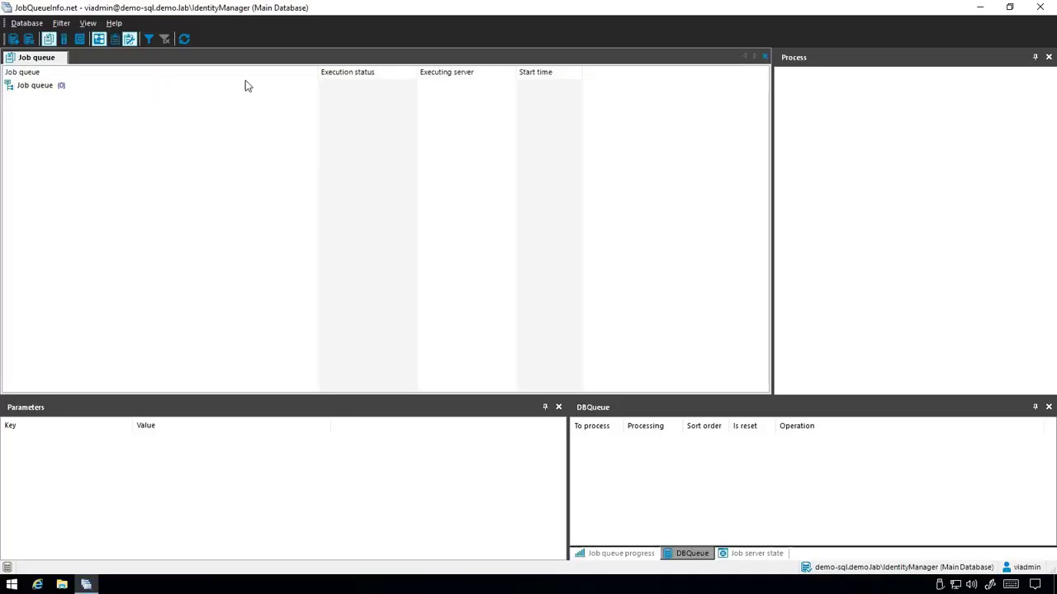
Step: Confirm the job queue shows zero entries and close JobQueueInfo
left_click(34, 86)
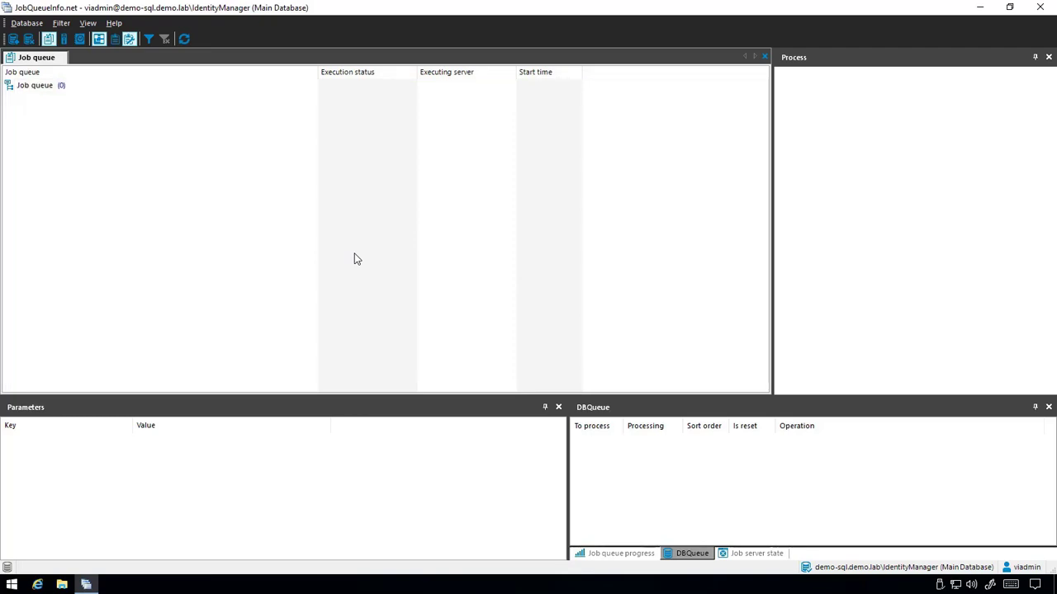
mouse_move(457, 252)
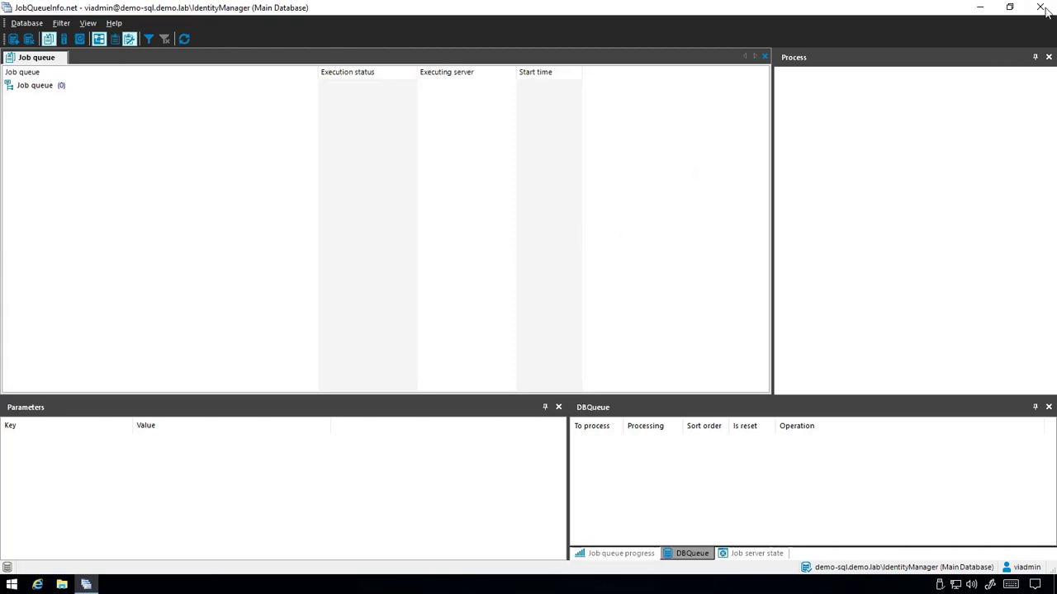
left_click(1038, 7)
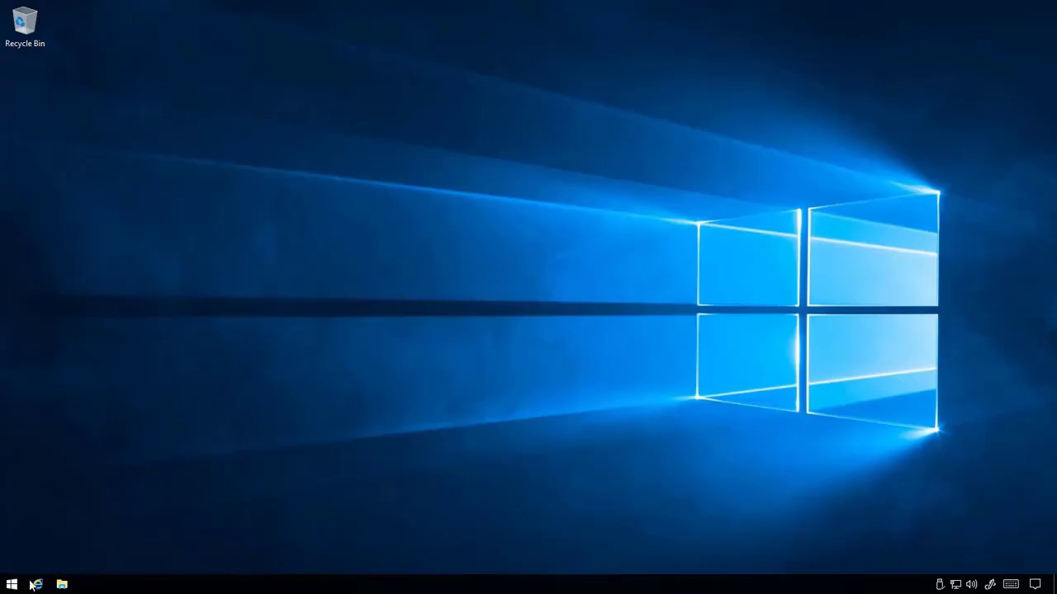
Step: Reach Services from the Start shortcuts and bring up actions for One Identity Manager Service
right_click(11, 584)
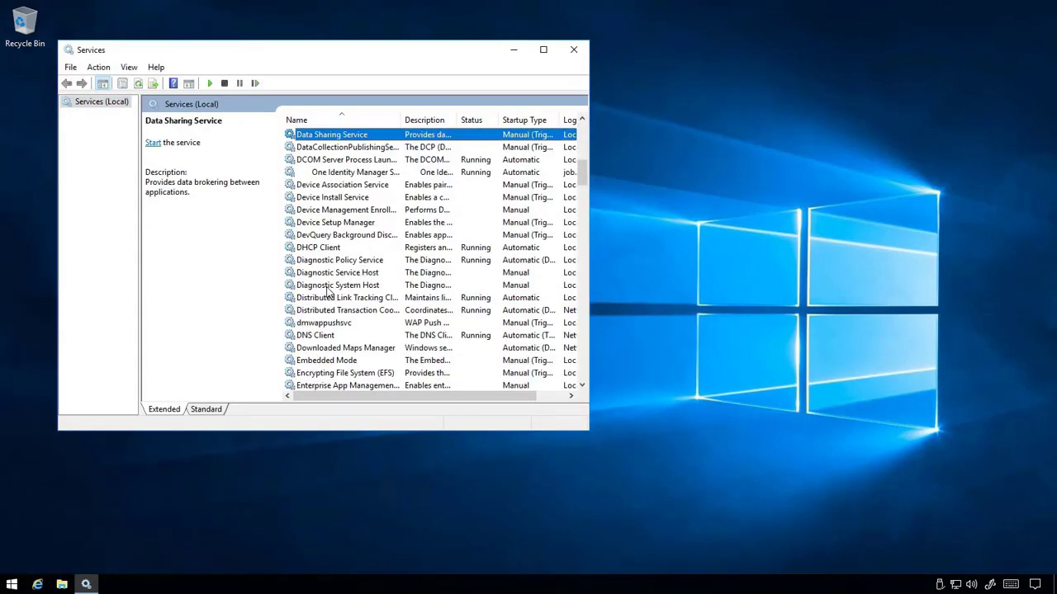
mouse_move(360, 196)
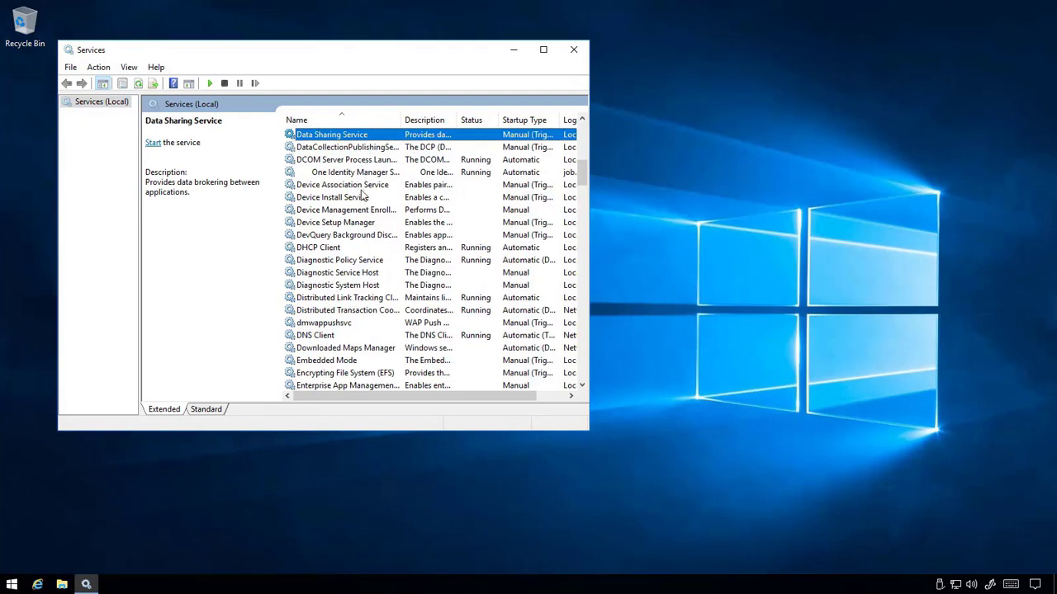
right_click(355, 171)
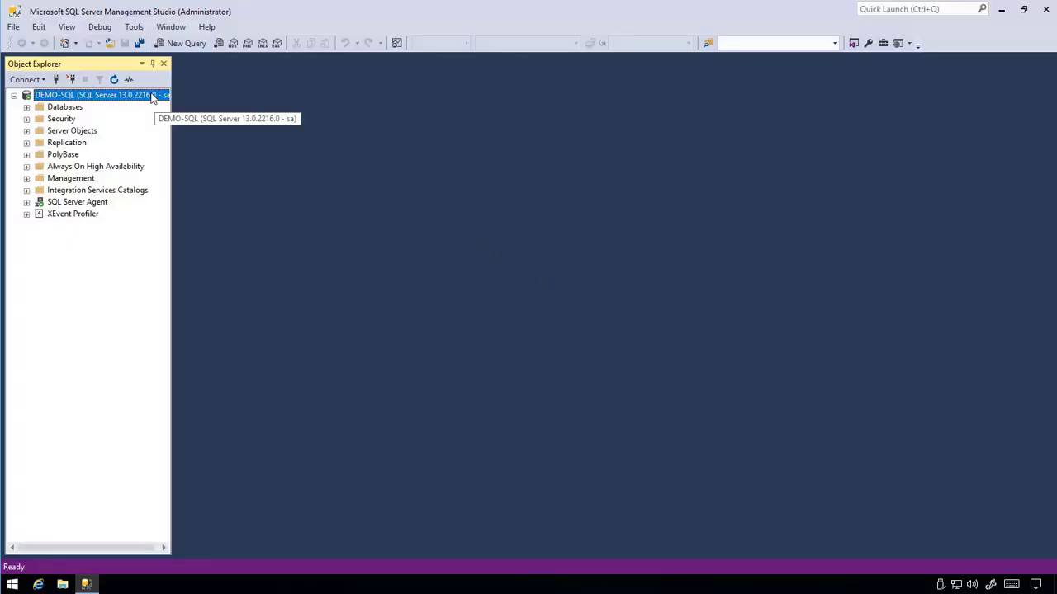
Step: Bring up the DEMO-SQL server's Activity Monitor from Object Explorer
right_click(96, 94)
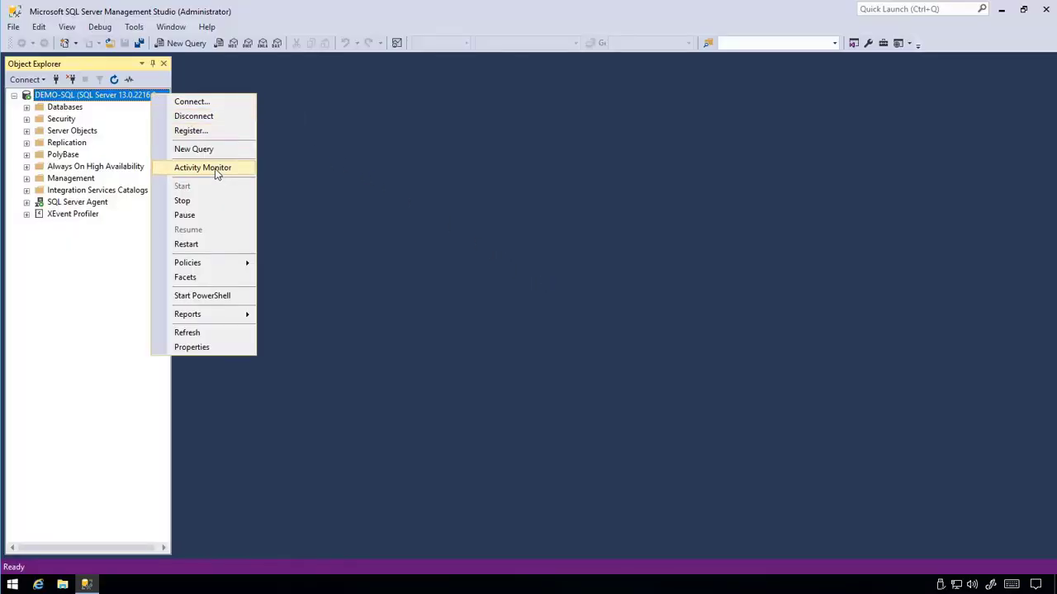
left_click(201, 167)
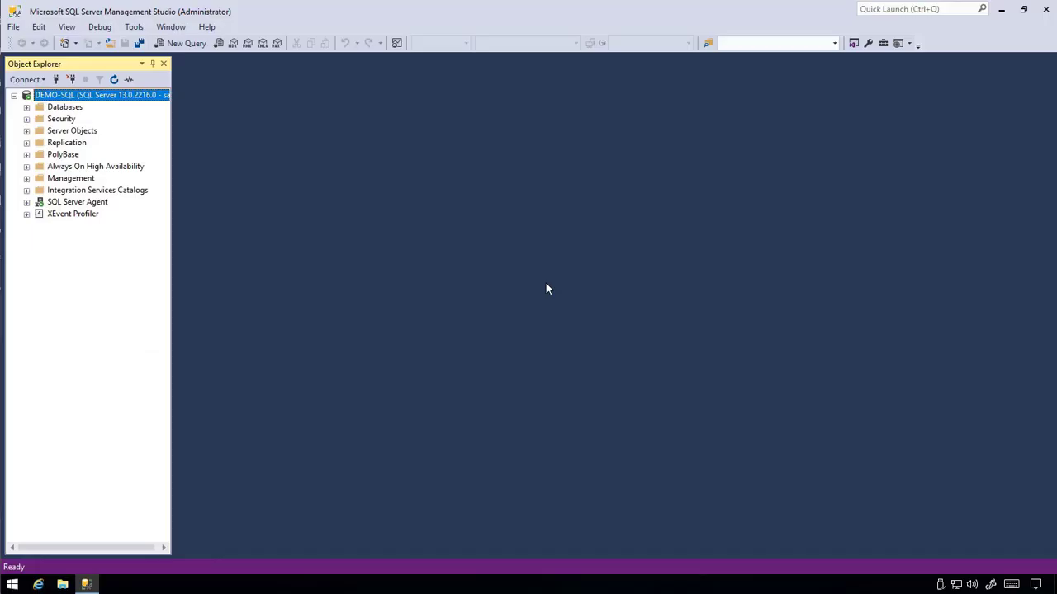
Step: Run a full disk backup of the IdentityManager database via Tasks > Back Up
left_click(27, 105)
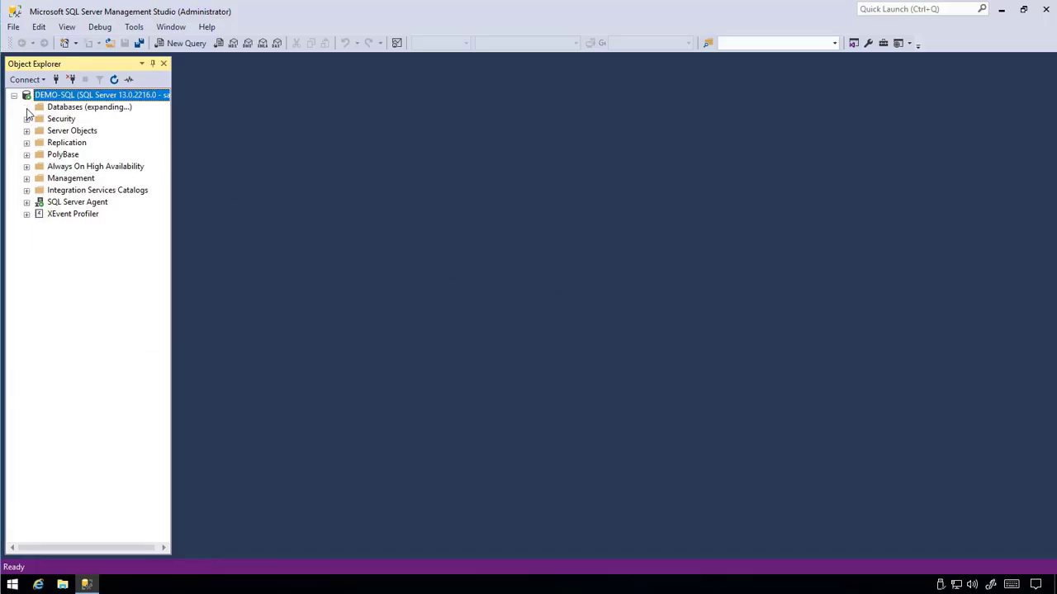
right_click(86, 142)
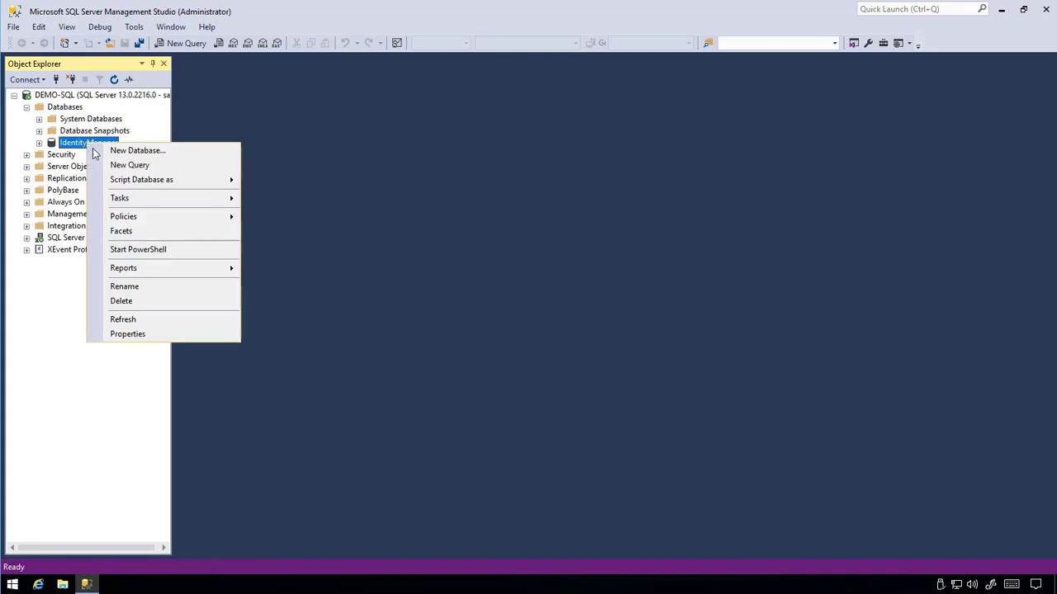
mouse_move(119, 198)
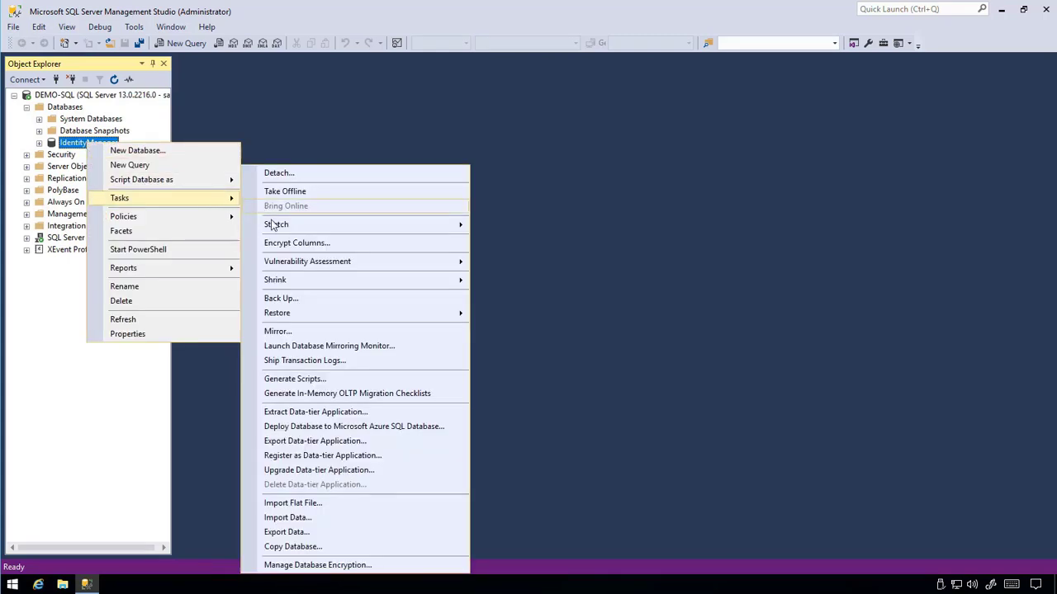
left_click(314, 299)
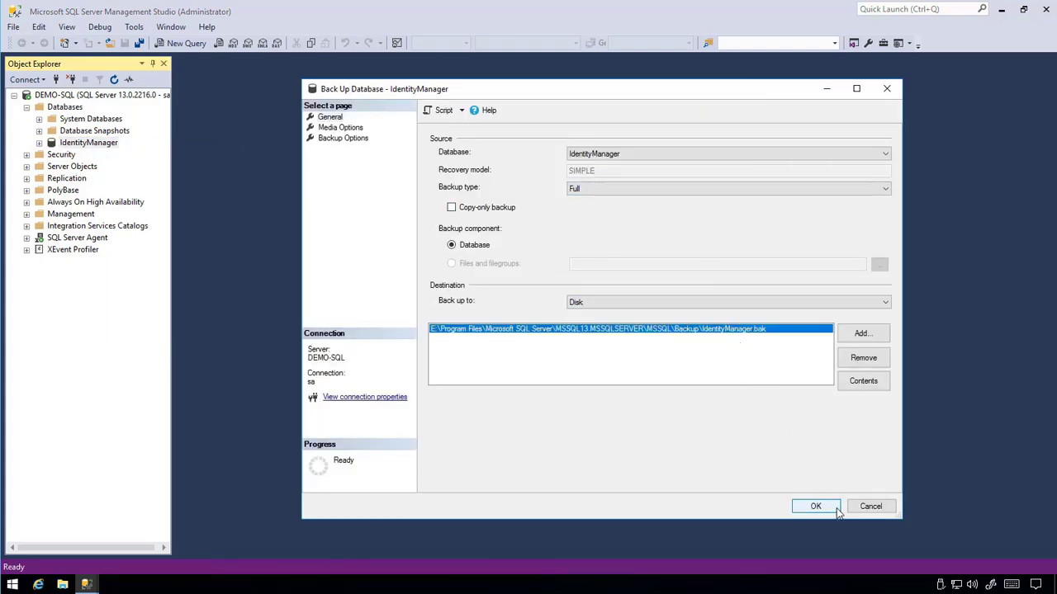
left_click(816, 506)
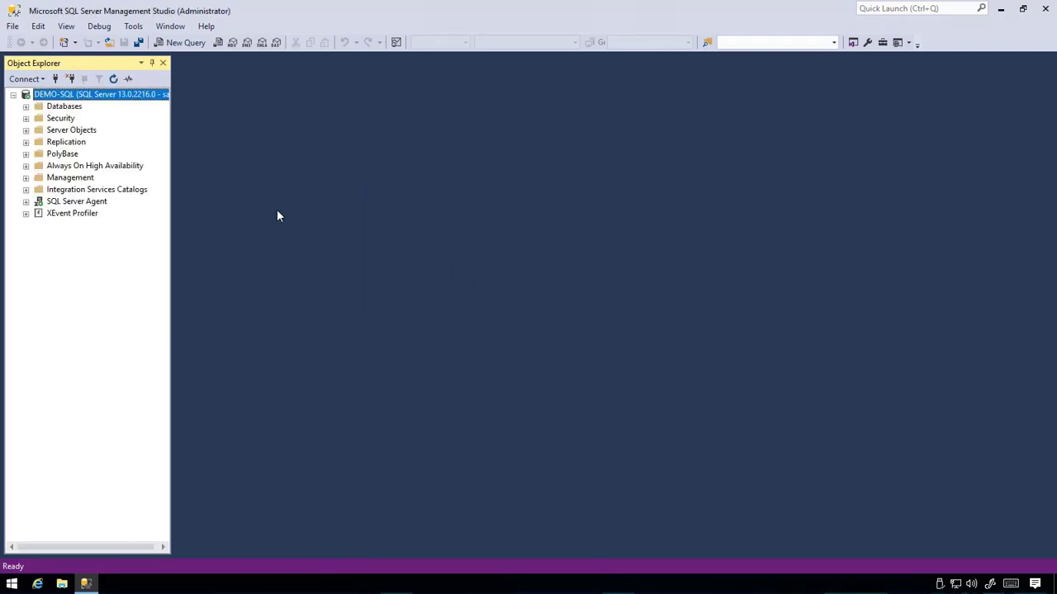
Step: Set IdentityManager's compatibility level to SQL Server 2016 (130) on the Options page and apply it
left_click(26, 105)
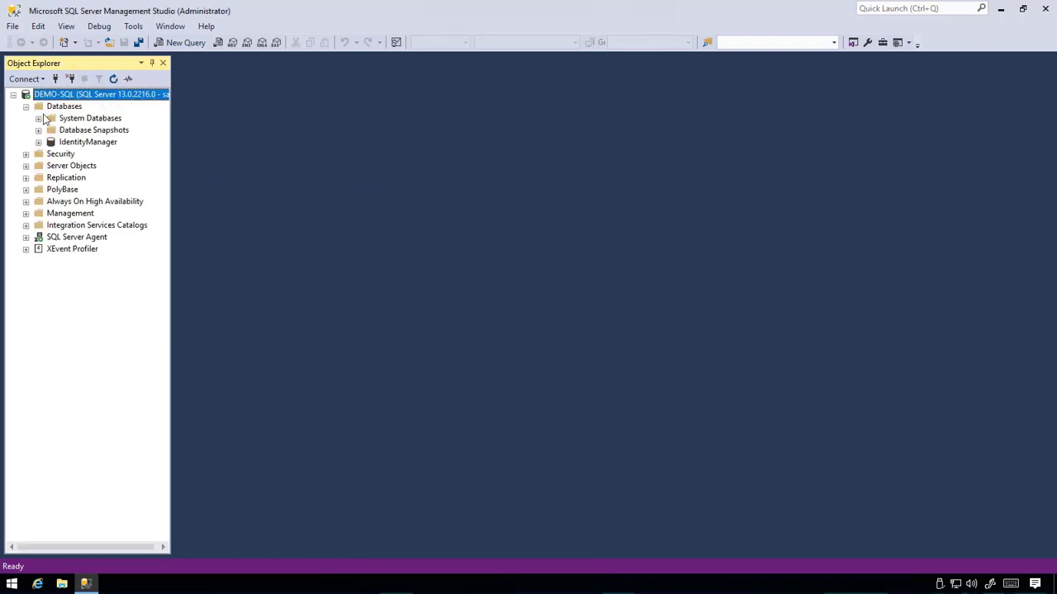
right_click(88, 142)
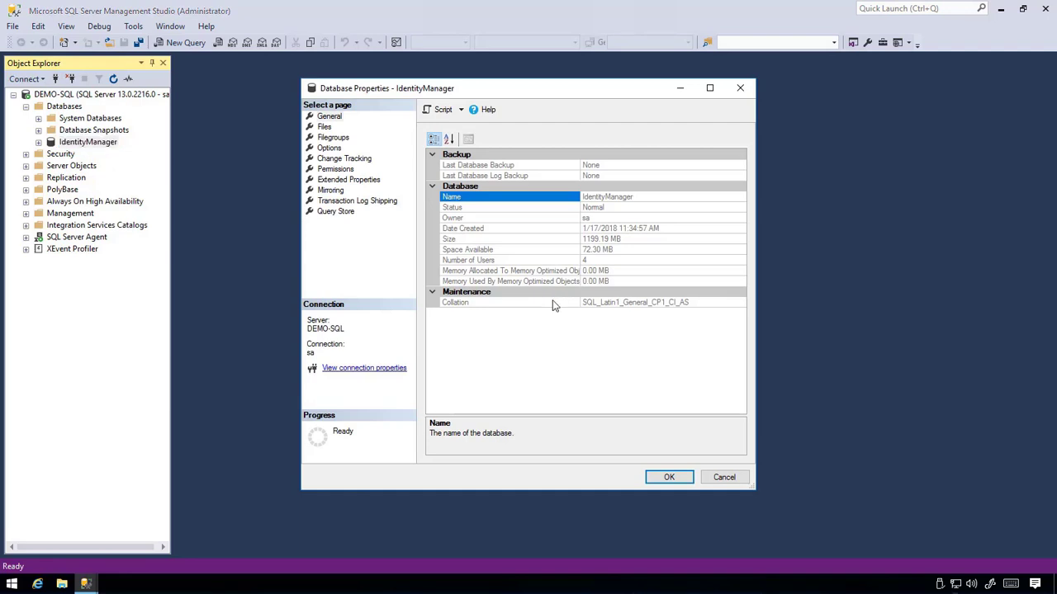
left_click(330, 115)
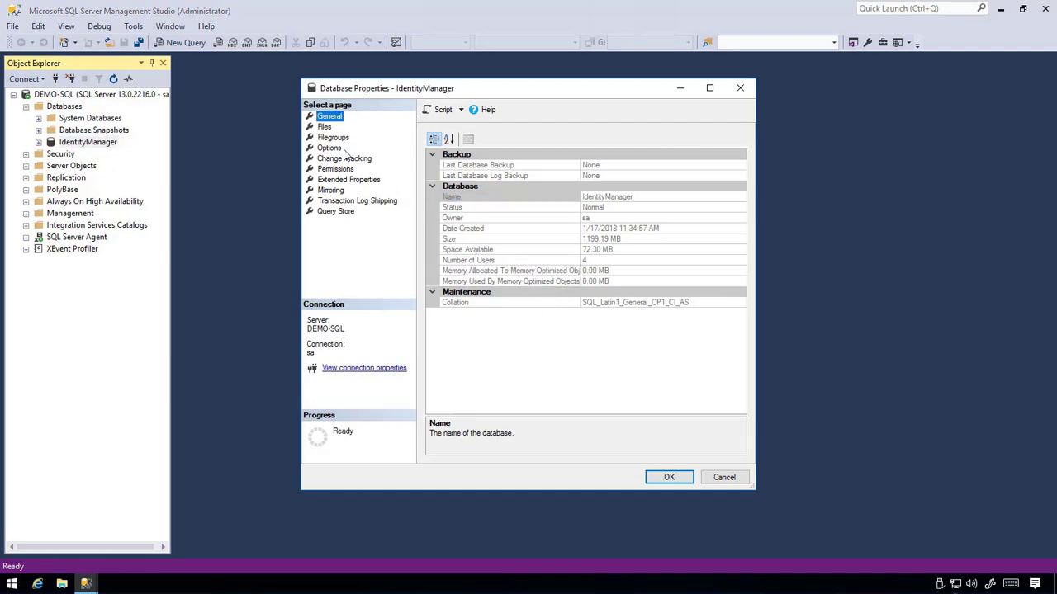
left_click(330, 148)
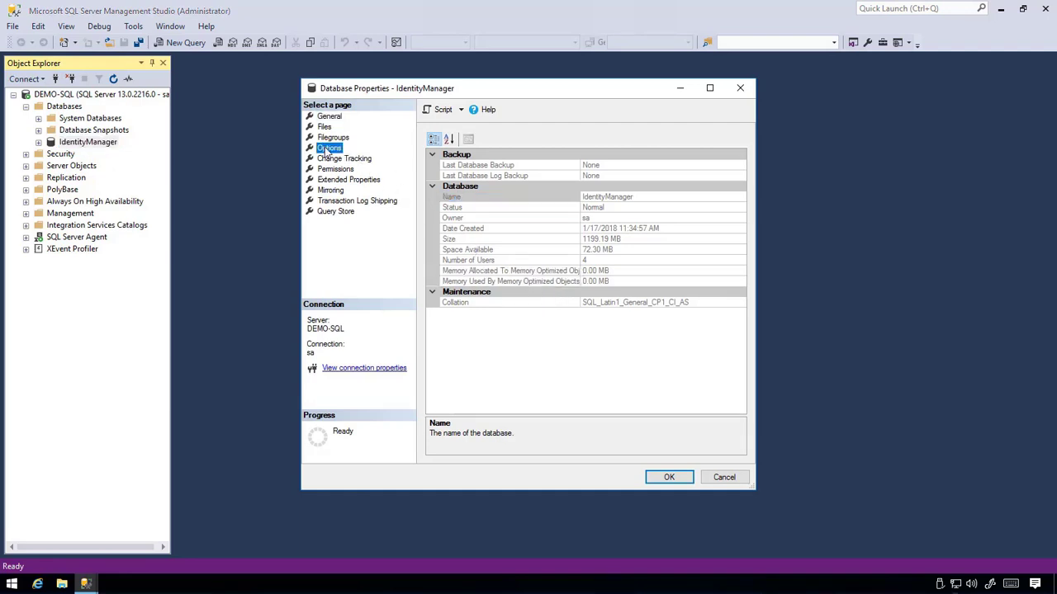
left_click(330, 149)
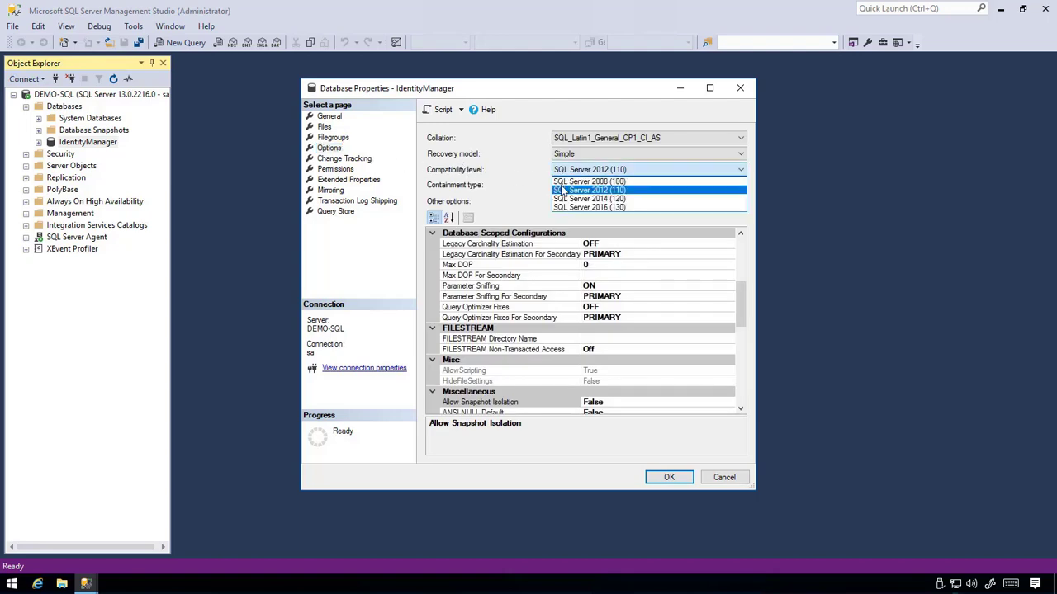
left_click(588, 208)
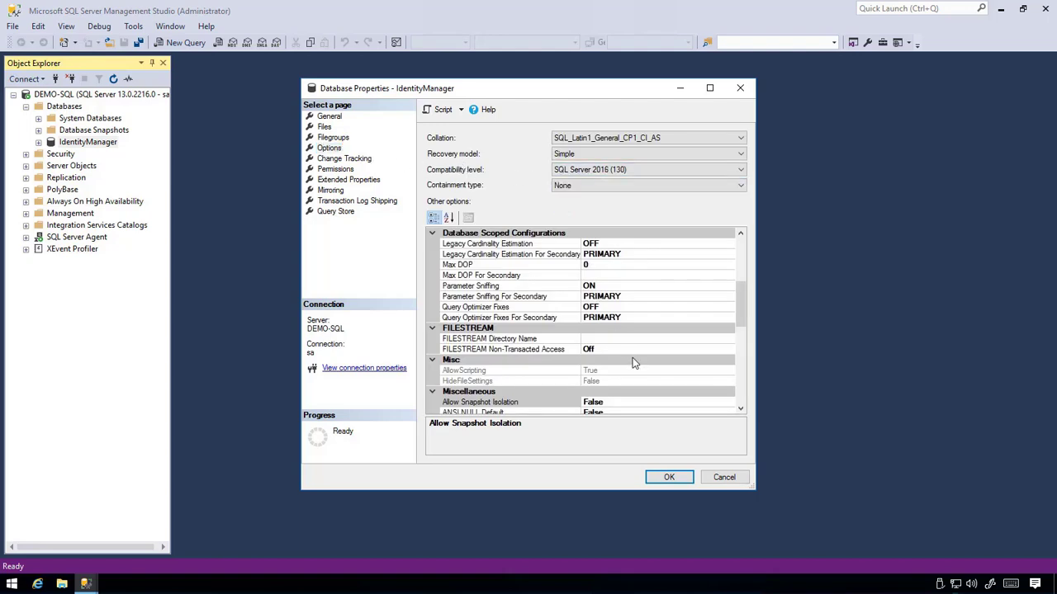
mouse_move(669, 478)
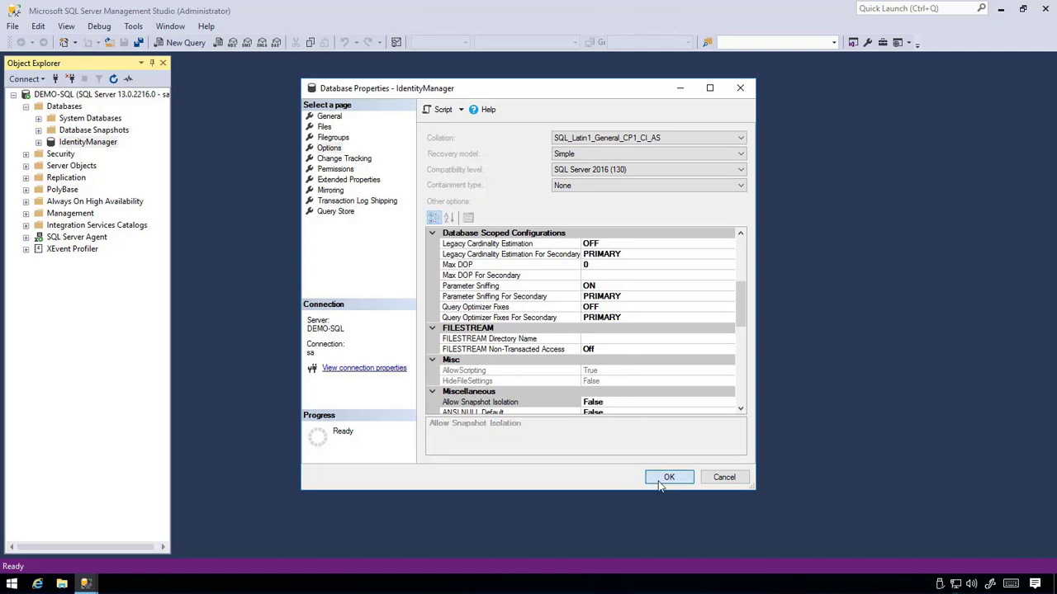
left_click(669, 477)
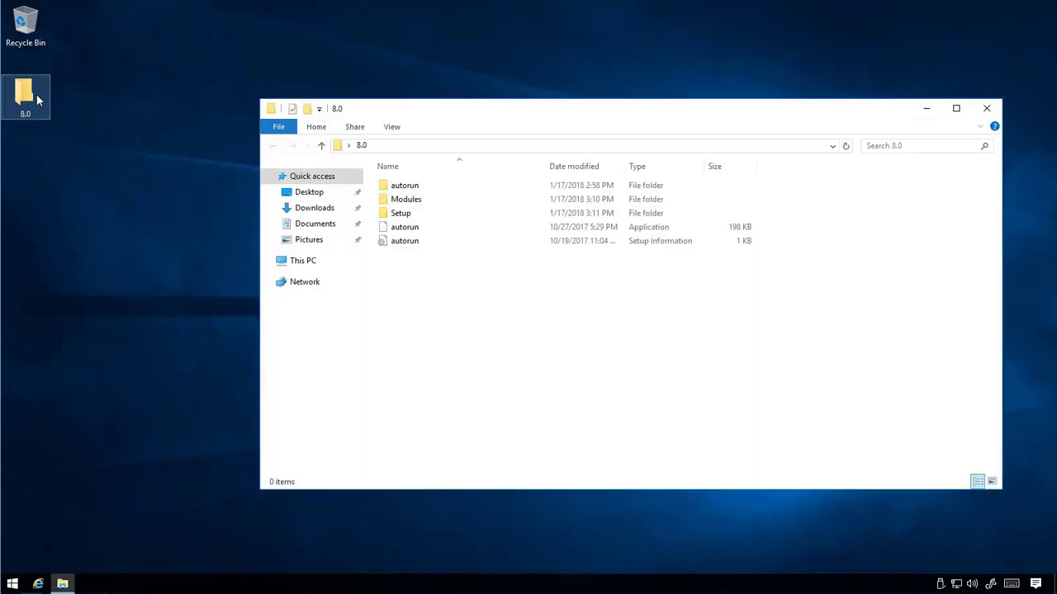
Step: Launch autorun from the 8.0 folder and start the One Identity Manager installation
left_click(404, 226)
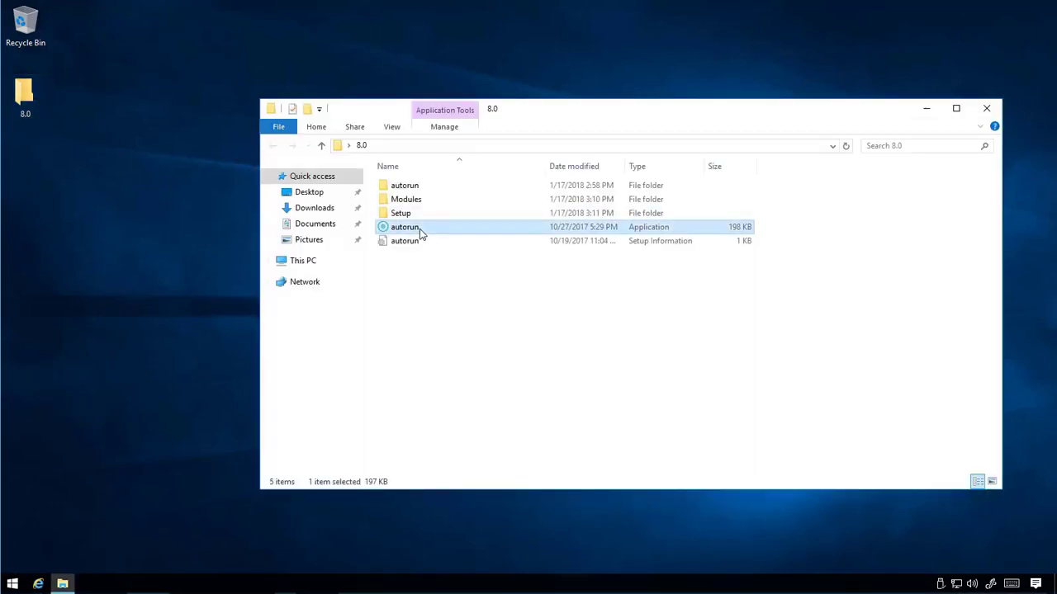
double_click(404, 228)
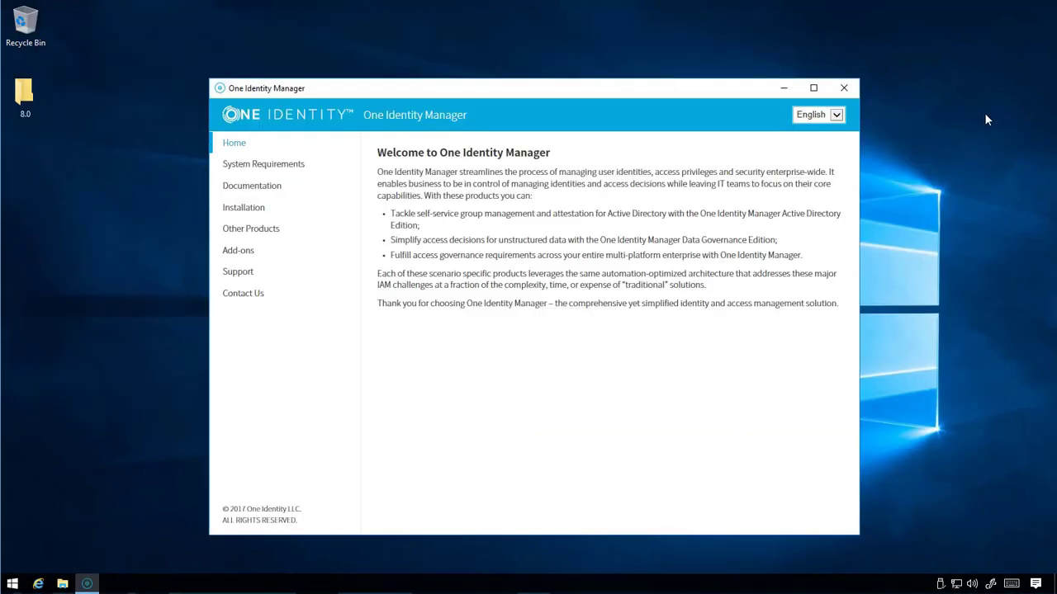
left_click(245, 208)
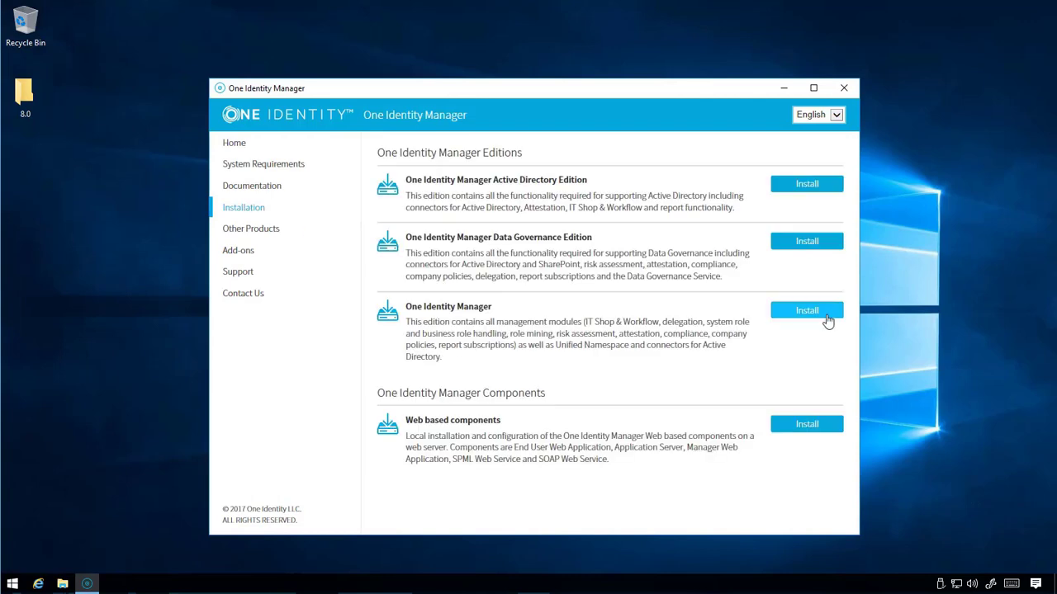
left_click(806, 310)
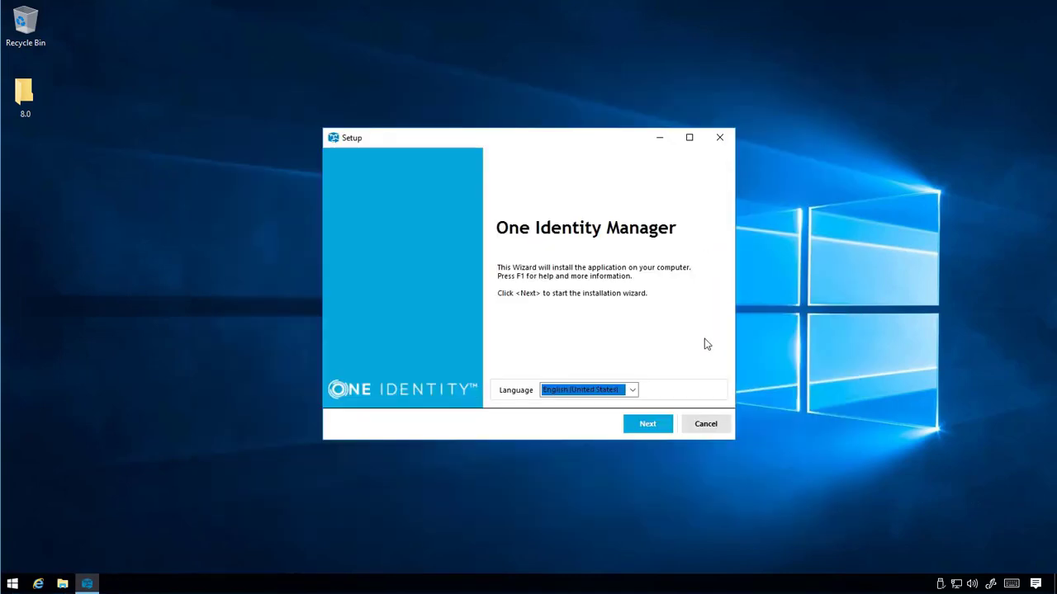
Step: Accept the license and default folder, assign the Server and Job Server roles, and continue
left_click(647, 423)
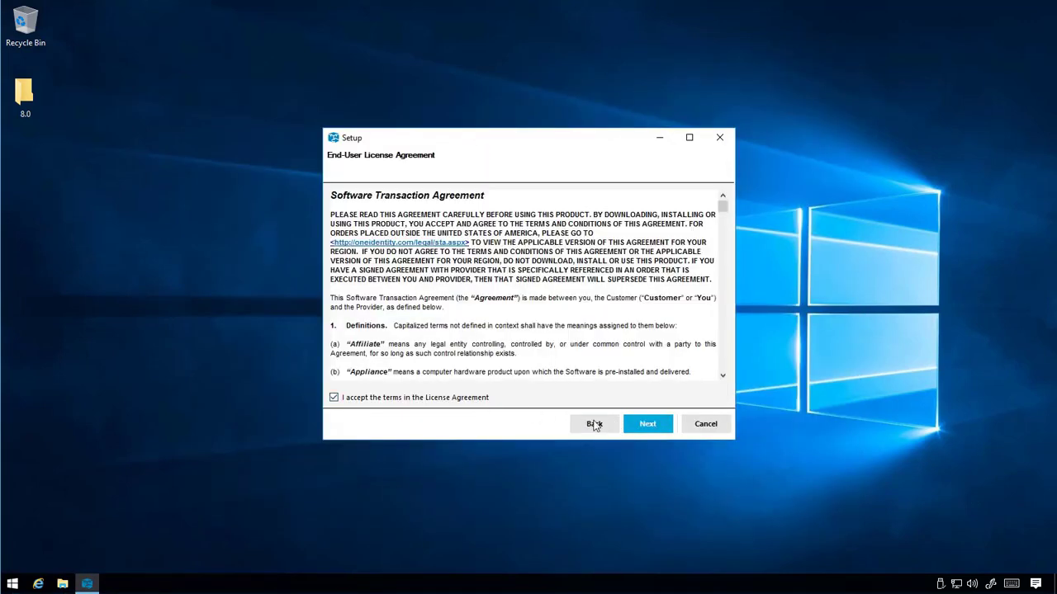
left_click(647, 423)
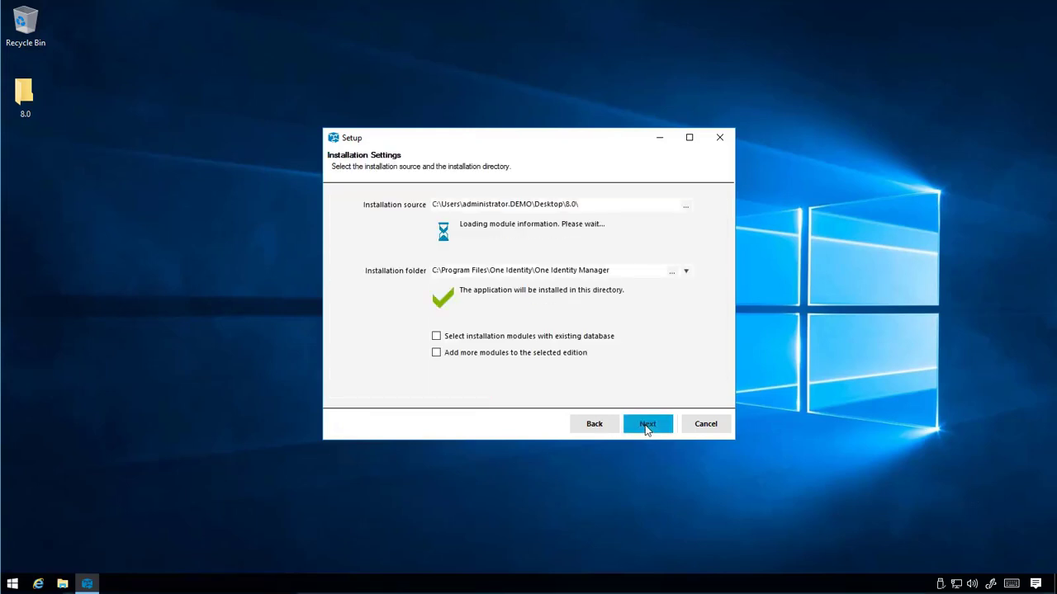
left_click(647, 423)
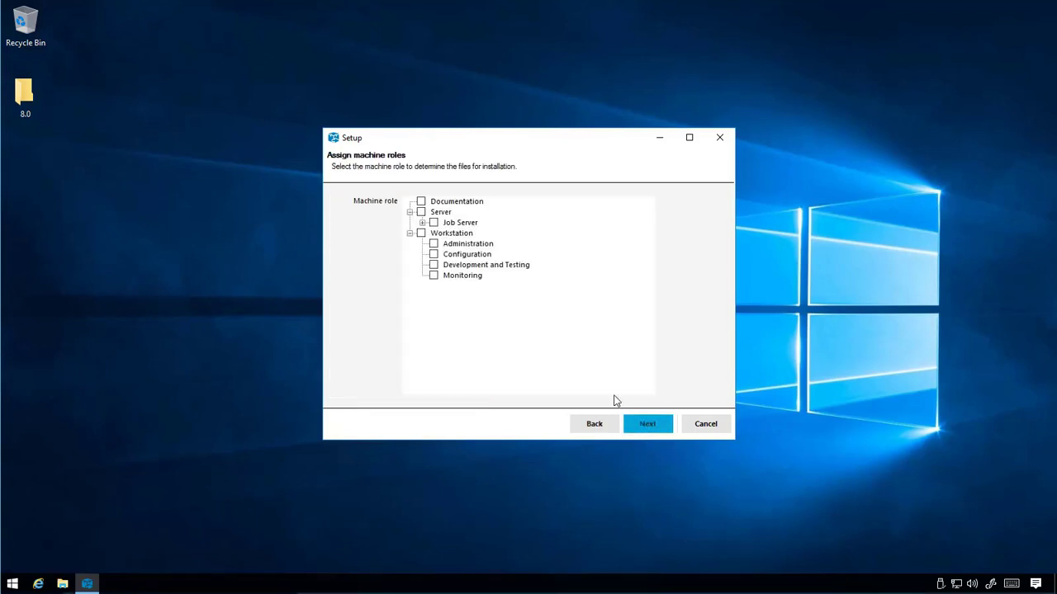
left_click(421, 211)
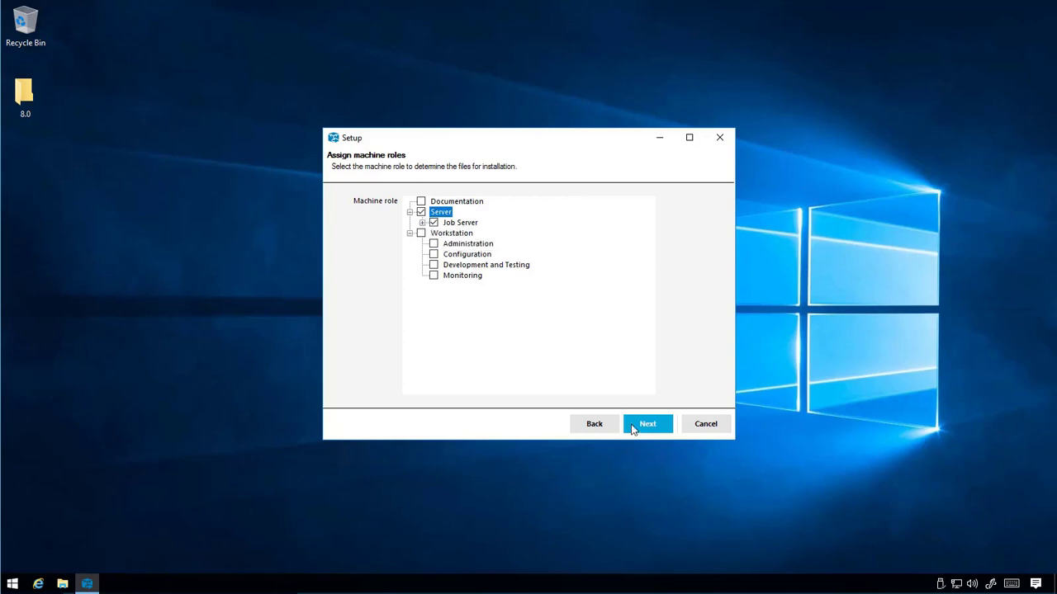
left_click(648, 422)
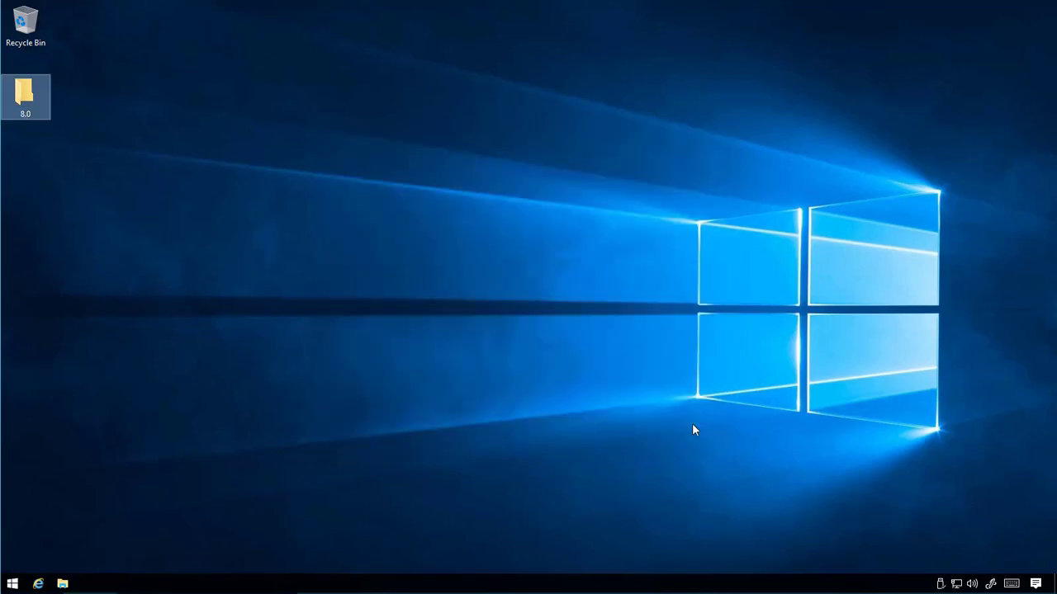
Step: Launch the One Identity Manager autorun from the desktop 8.0 folder and choose the full edition install
double_click(26, 91)
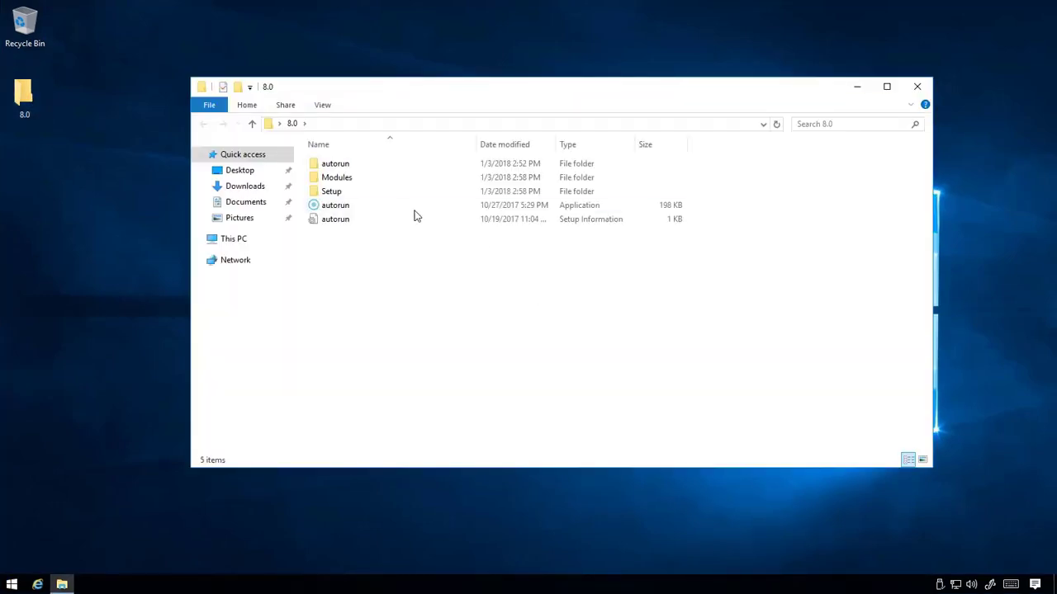
double_click(335, 205)
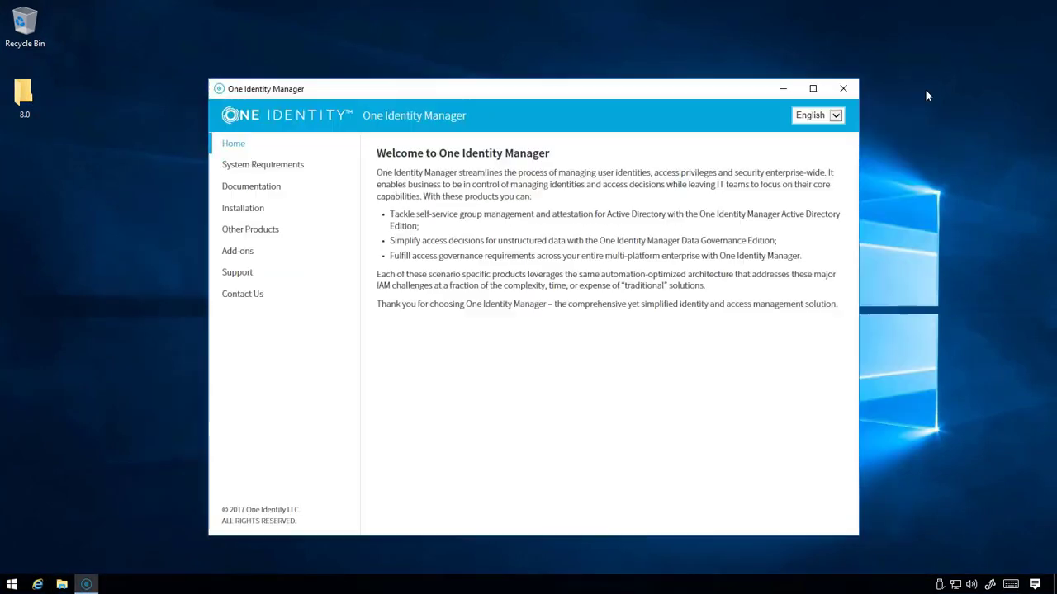
left_click(243, 208)
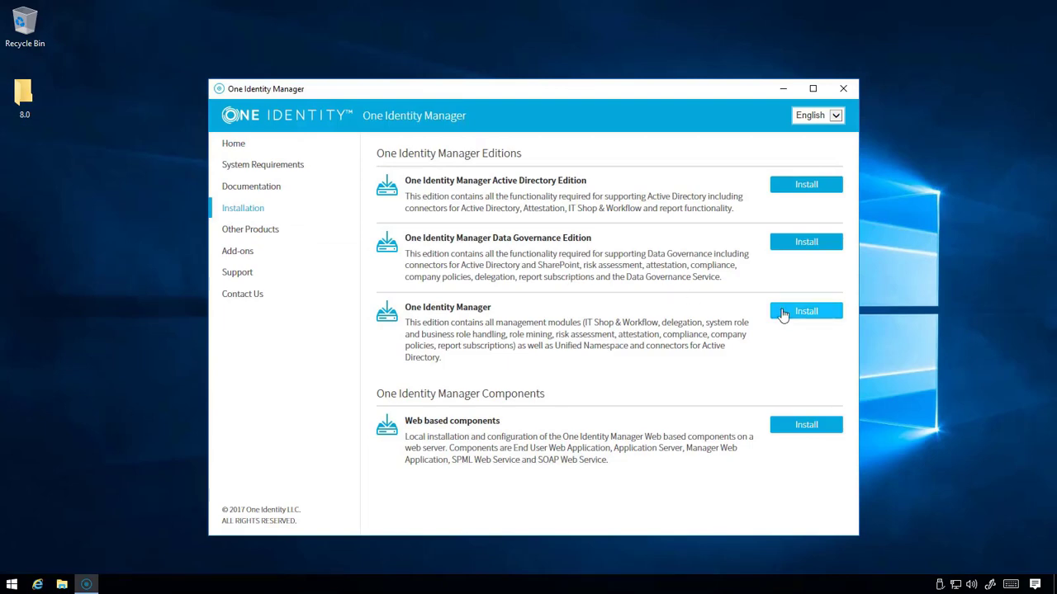
left_click(806, 310)
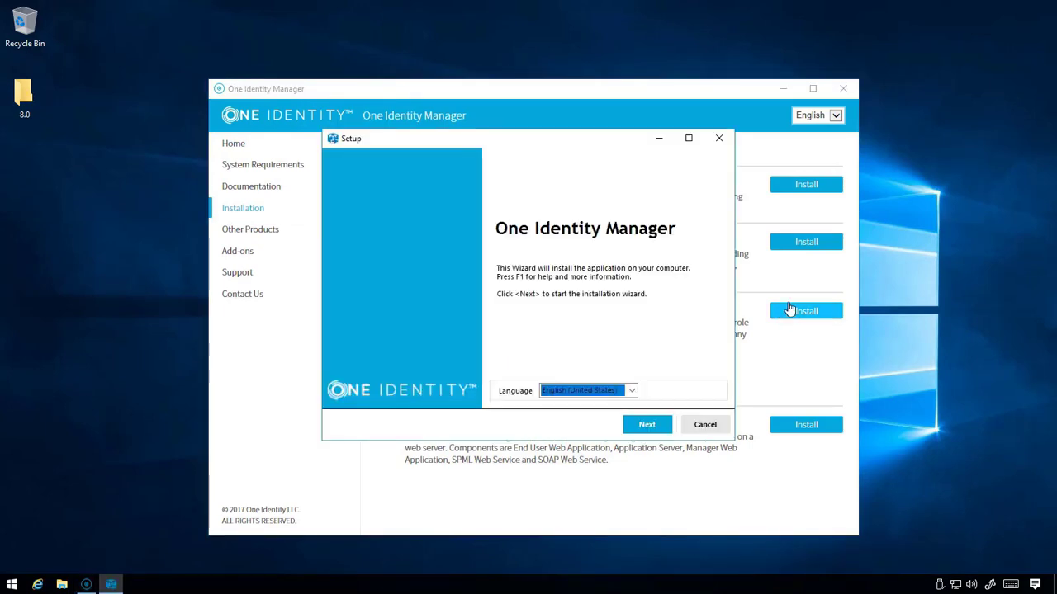
Step: Keep the installation folder, assign the Workstation/Server machine roles and complete the installation
left_click(647, 423)
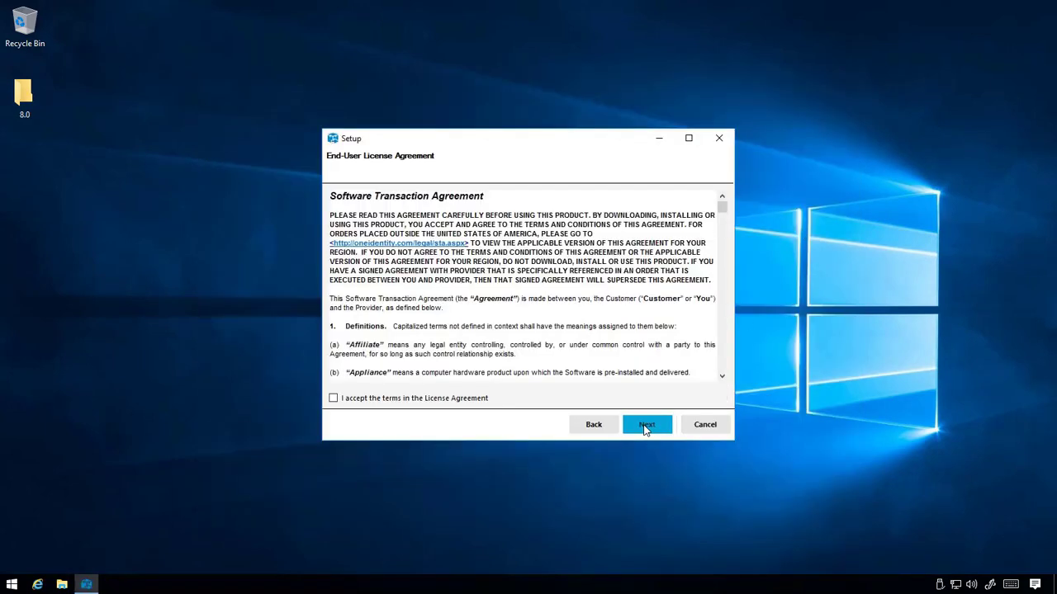
left_click(647, 424)
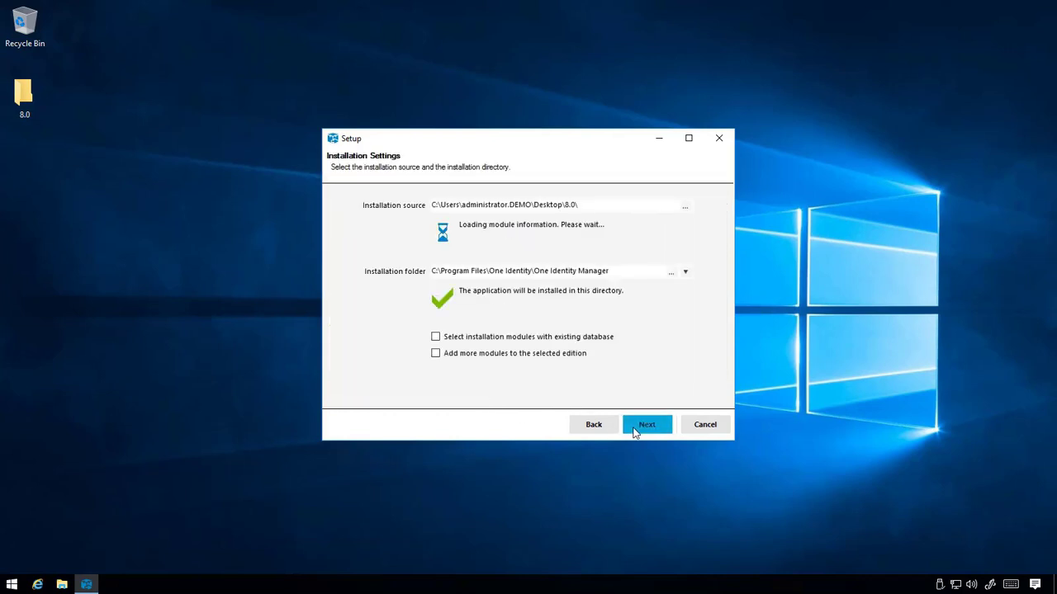
left_click(647, 423)
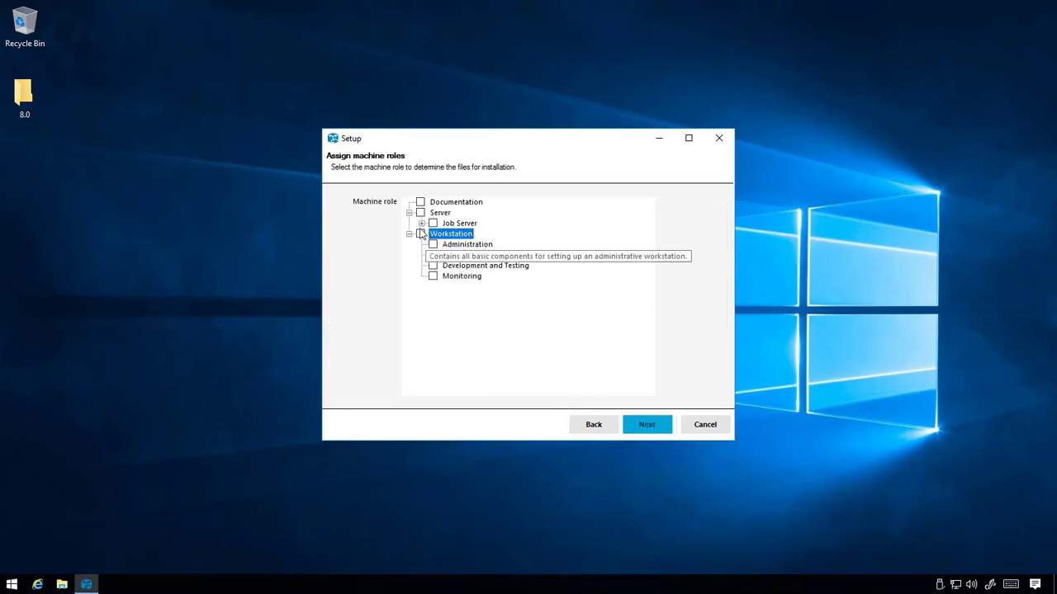
left_click(647, 423)
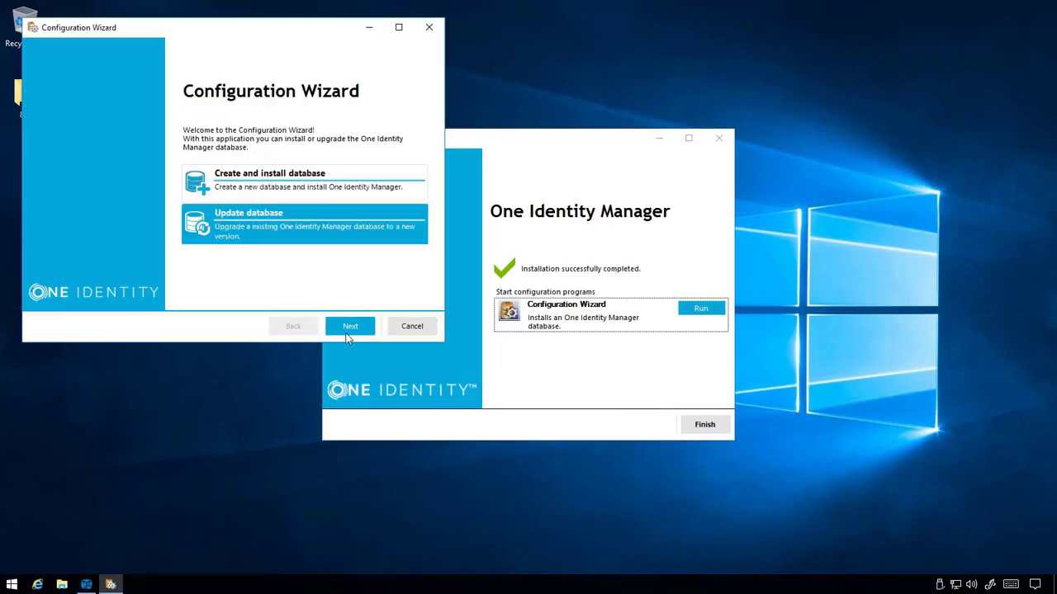
Step: Update the existing IdentityManager database, confirming a backup exists, and log in as viadmin to start processing
left_click(350, 325)
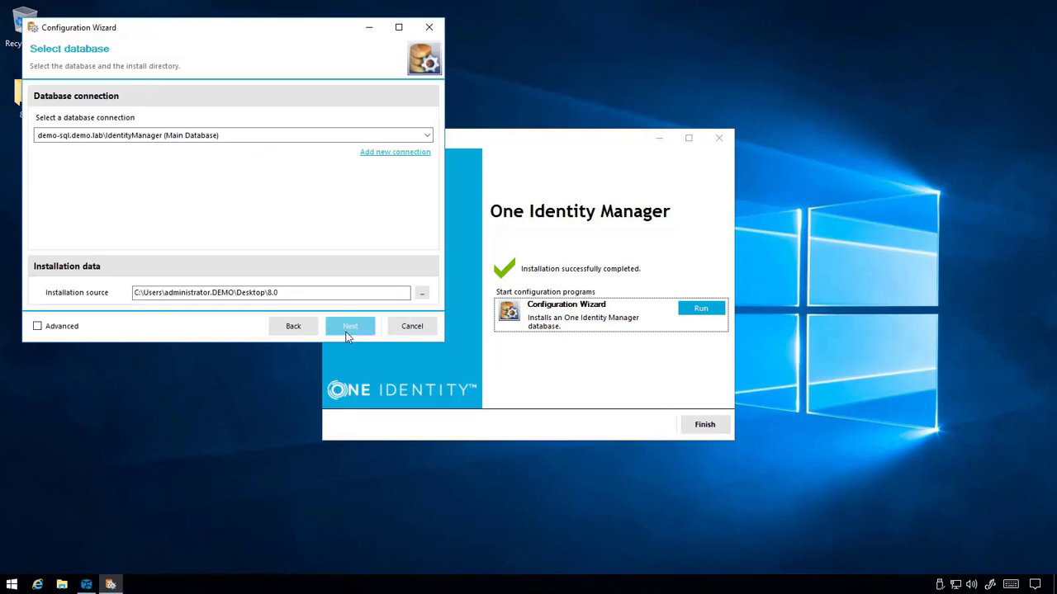
left_click(350, 326)
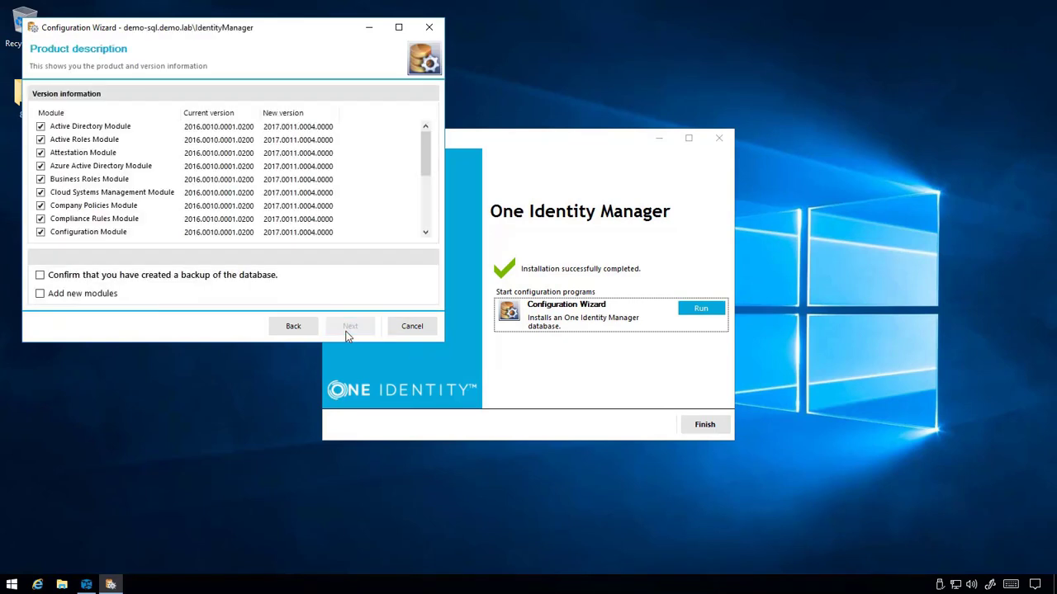
left_click(39, 274)
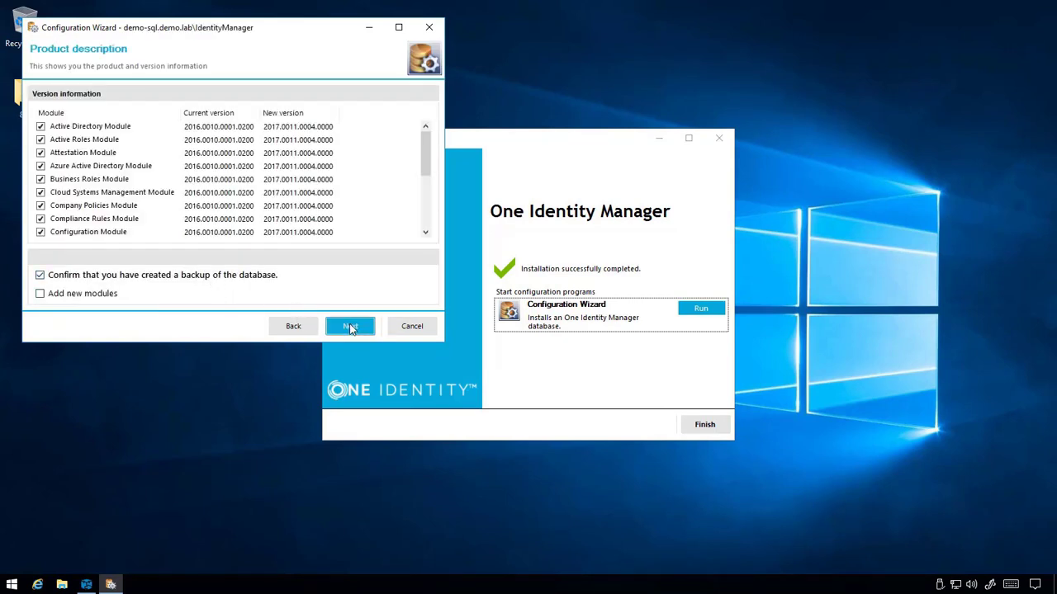
left_click(350, 327)
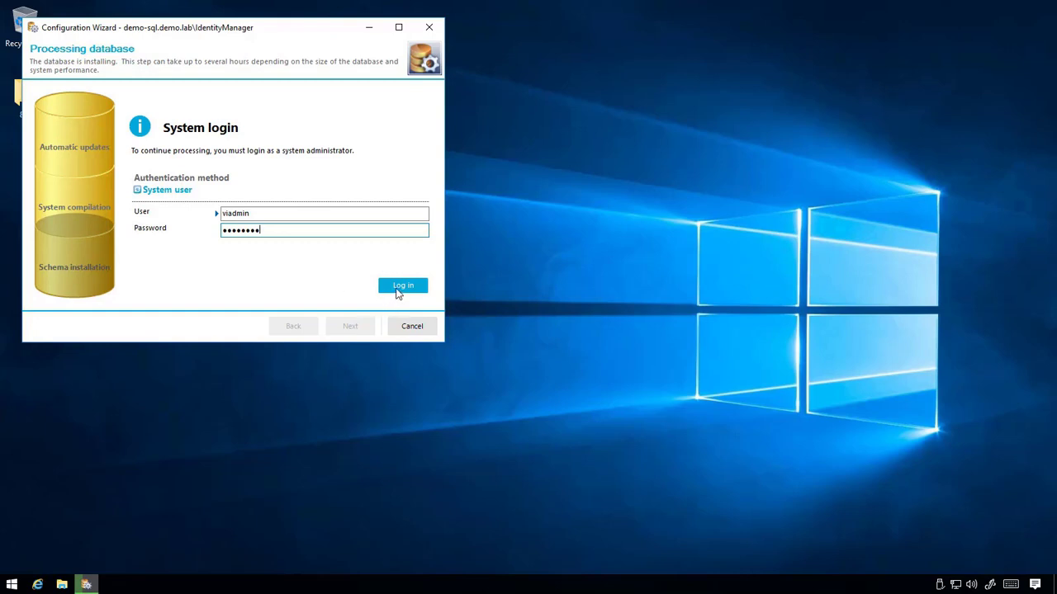
left_click(403, 284)
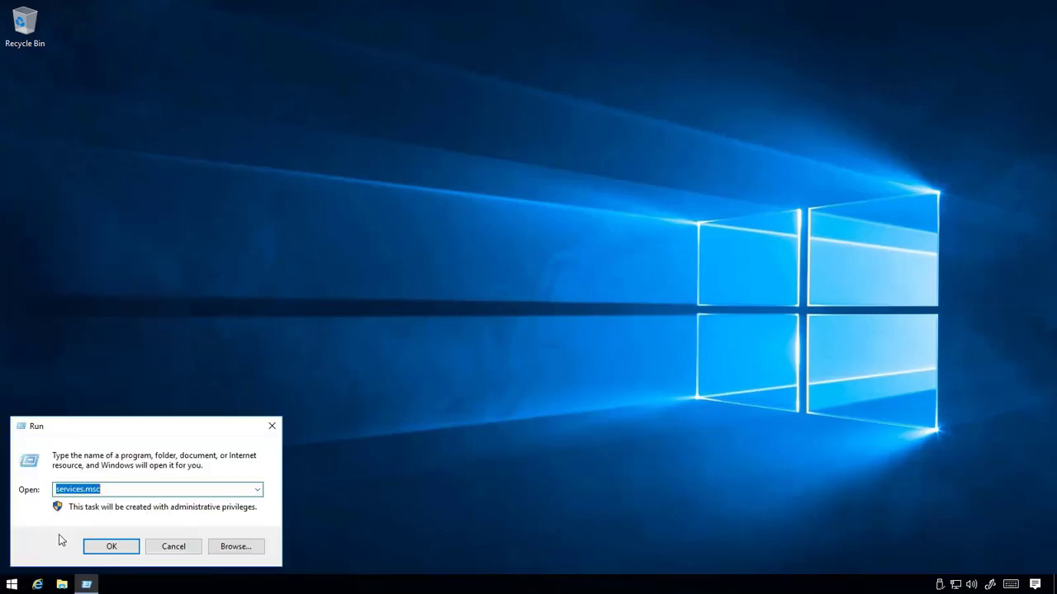
Step: Start the One Identity Manager Service via services.msc and close the console
left_click(113, 547)
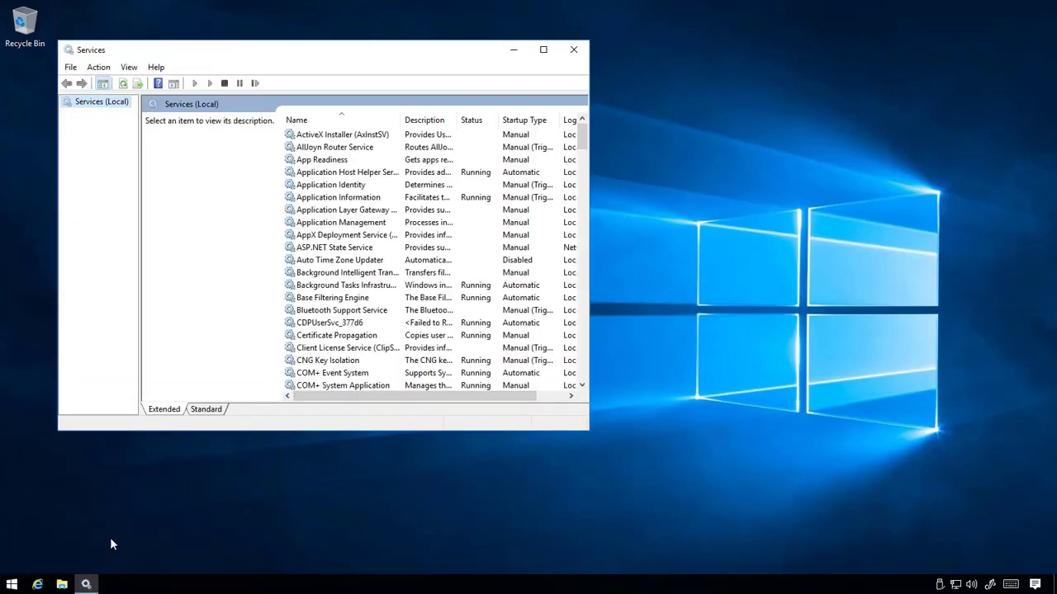
left_click(342, 134)
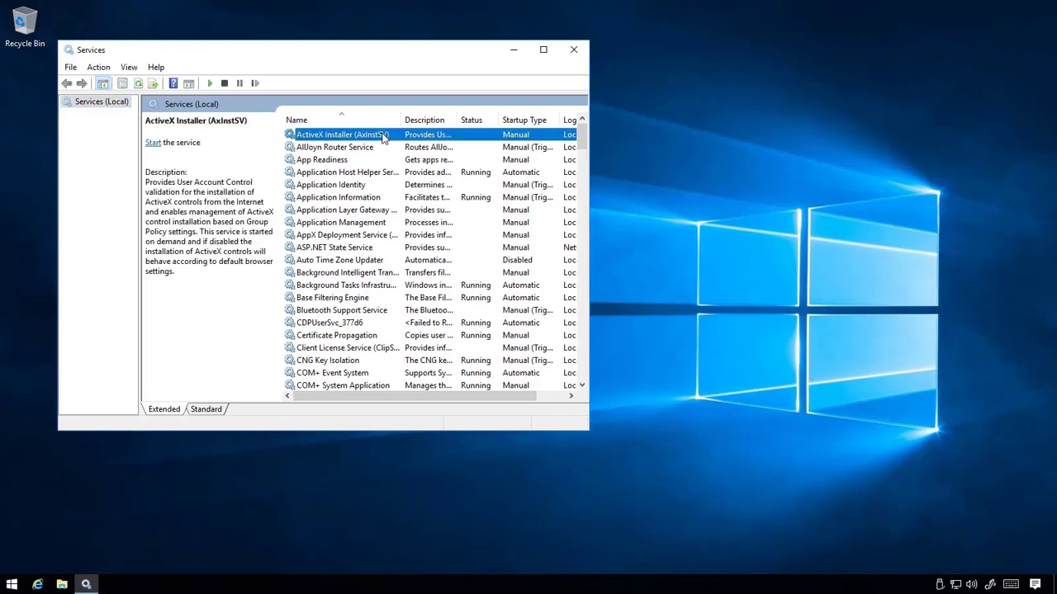
right_click(330, 147)
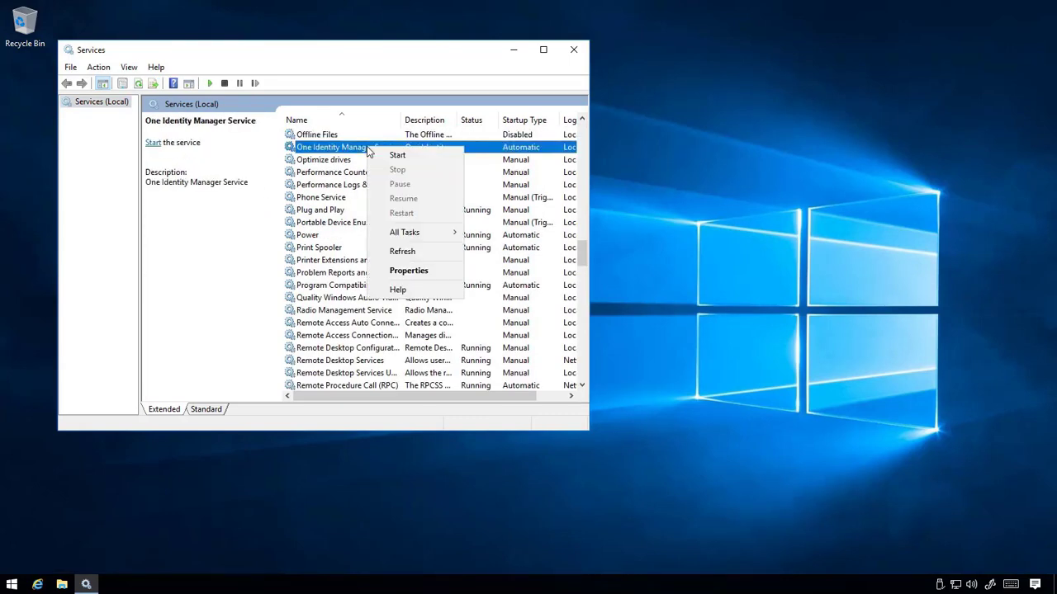
left_click(396, 156)
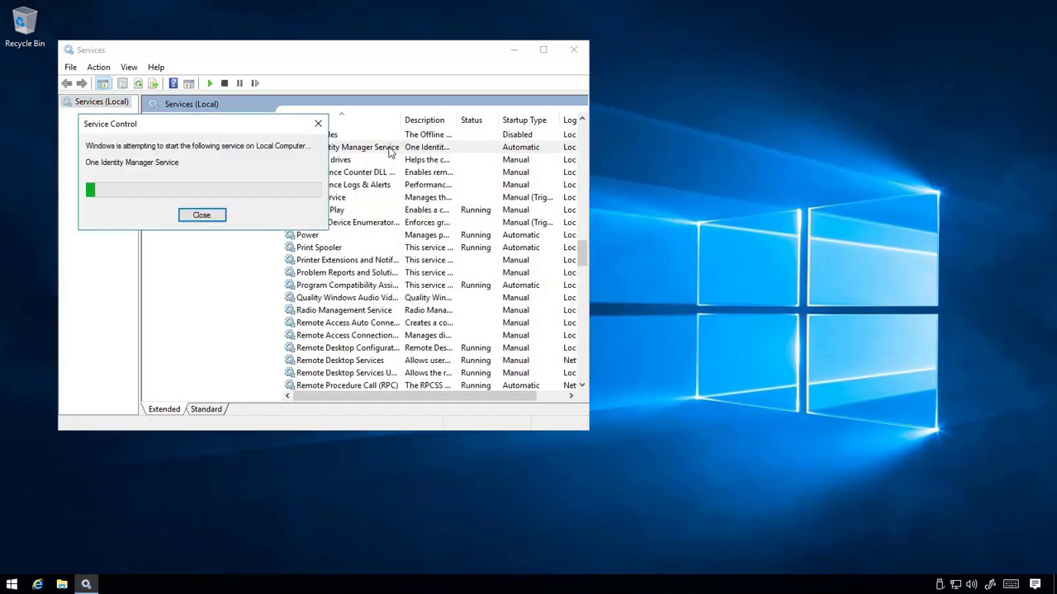
left_click(573, 49)
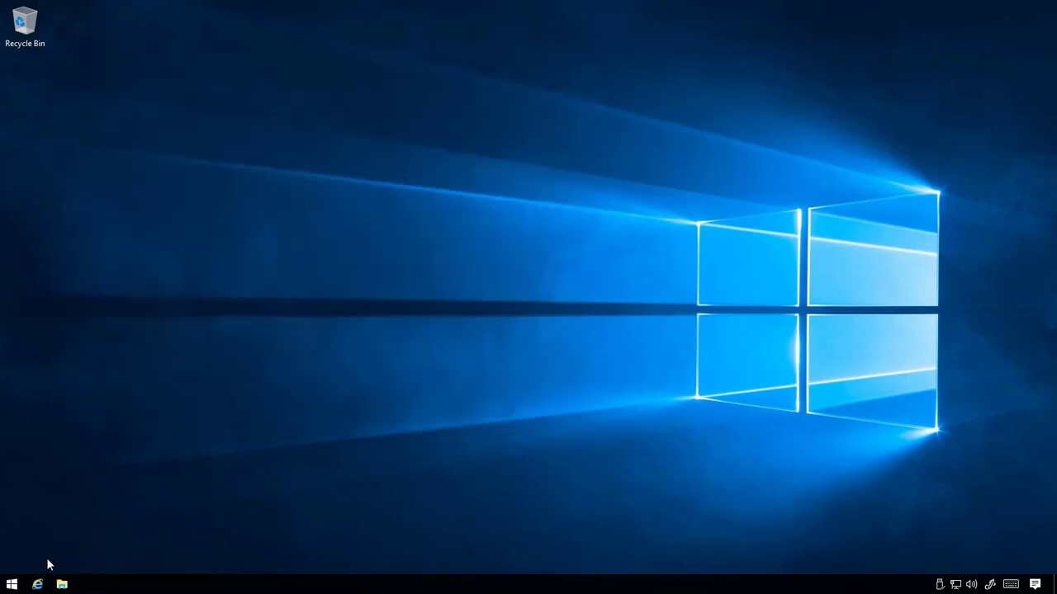
Step: Launch Job Queue Info from the Start menu, connect as system user viadmin and maximize the job queue window
left_click(12, 585)
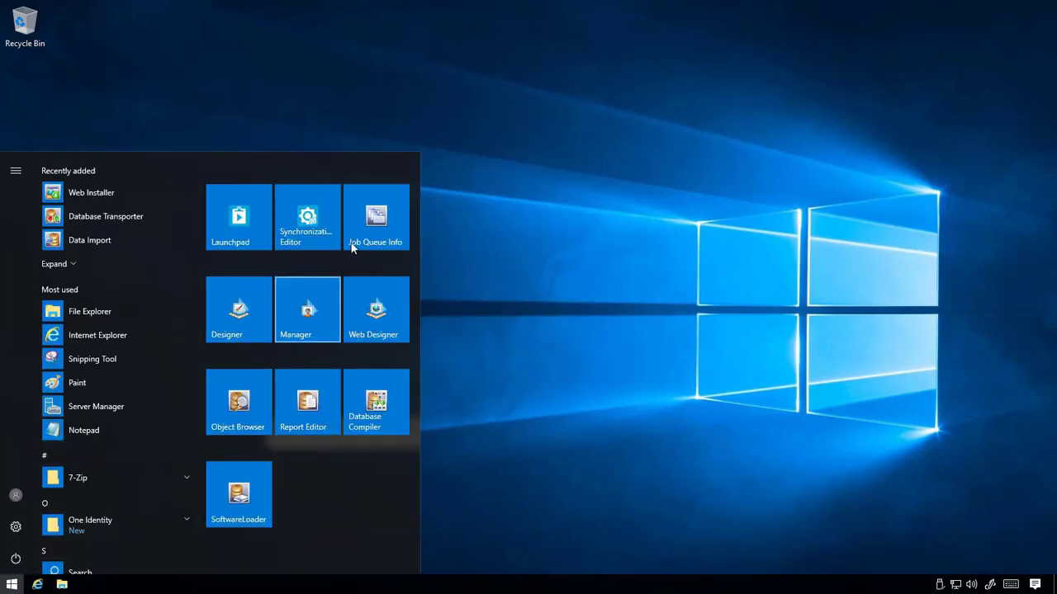
left_click(376, 218)
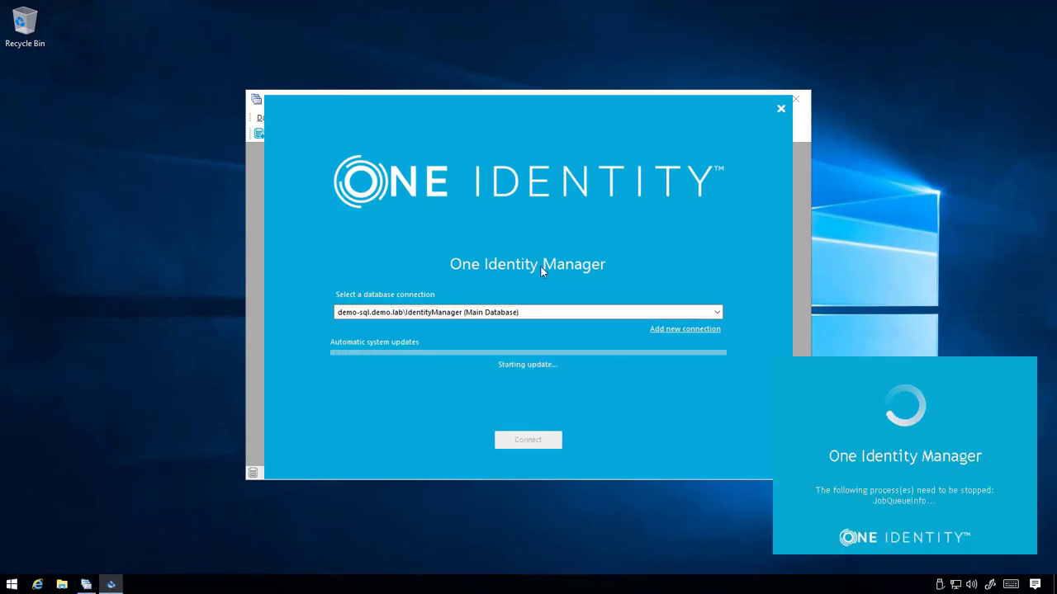
left_click(779, 109)
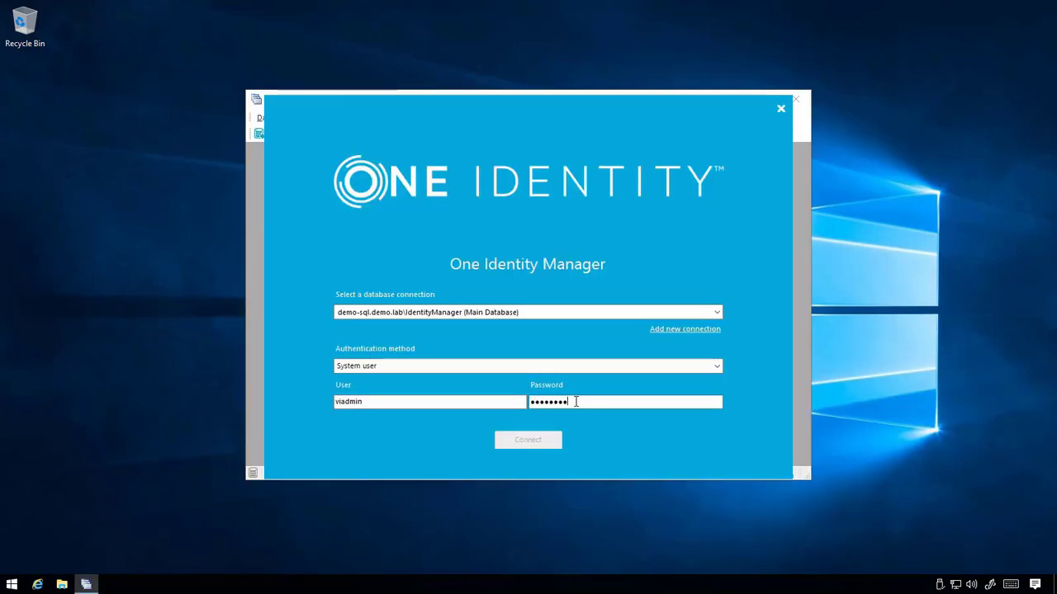
left_click(529, 439)
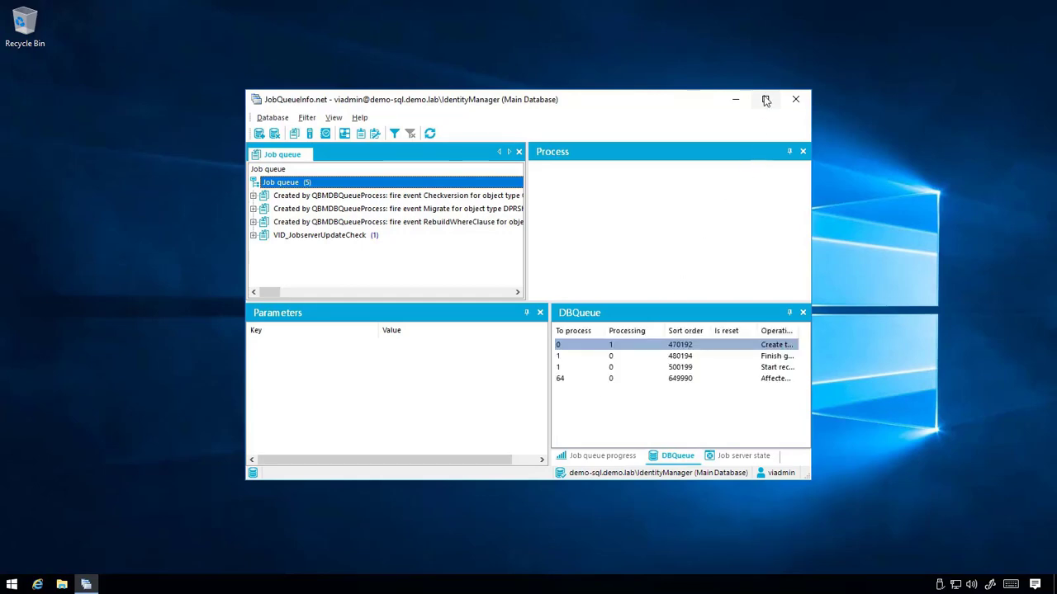
left_click(766, 99)
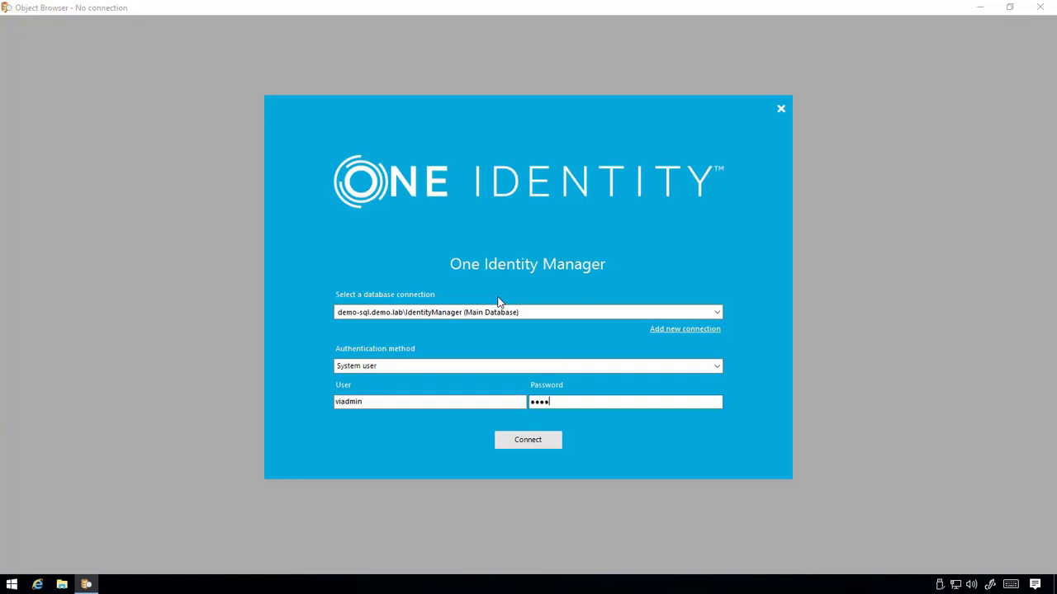
Step: Log in and run UPDATE DialogSchedule SET Enabled = 1 for UIDs in CCC_DialogSchedule, affecting 72 rows
left_click(528, 439)
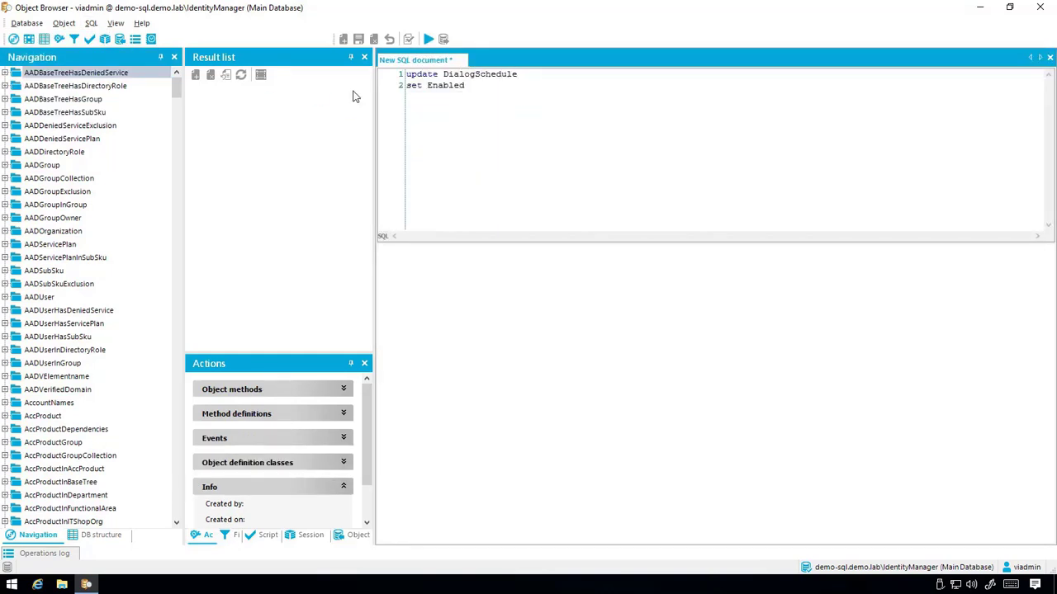
type("= 1")
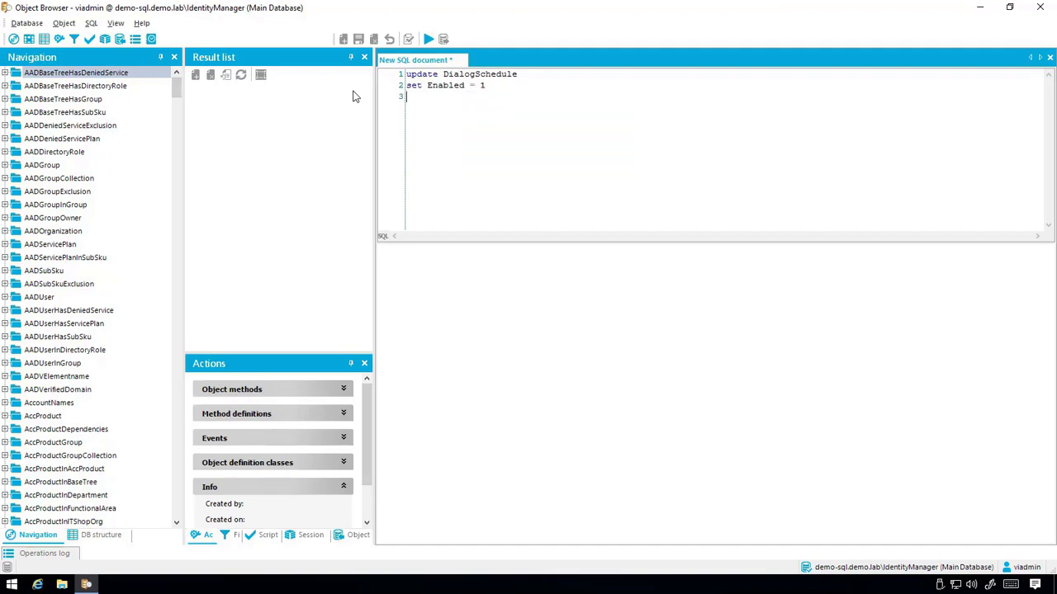
type("where UID_DialogSchedule in")
type("(sel")
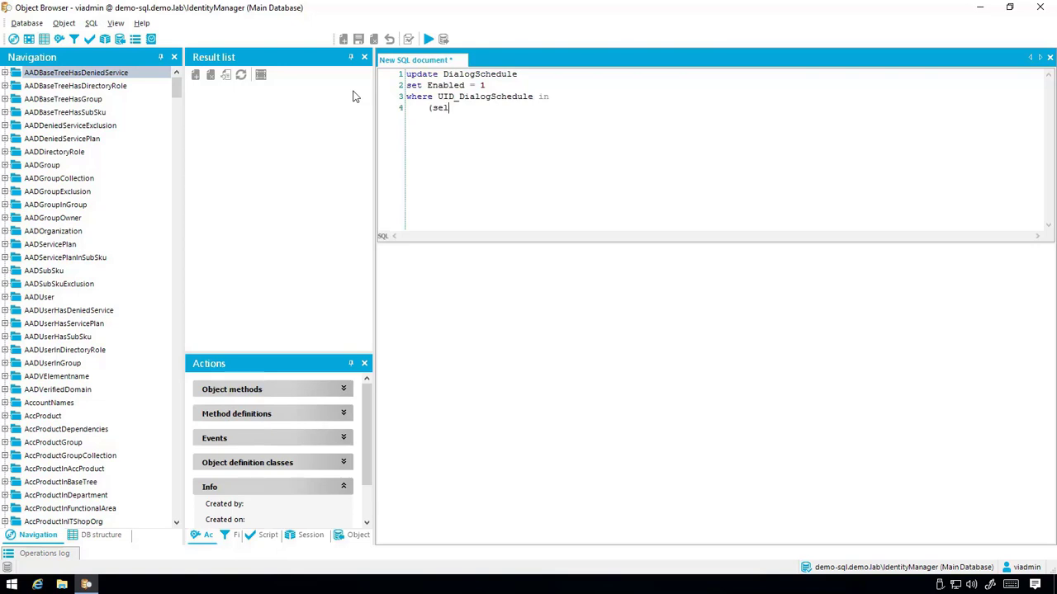
type("ect UID_DialogSchedule")
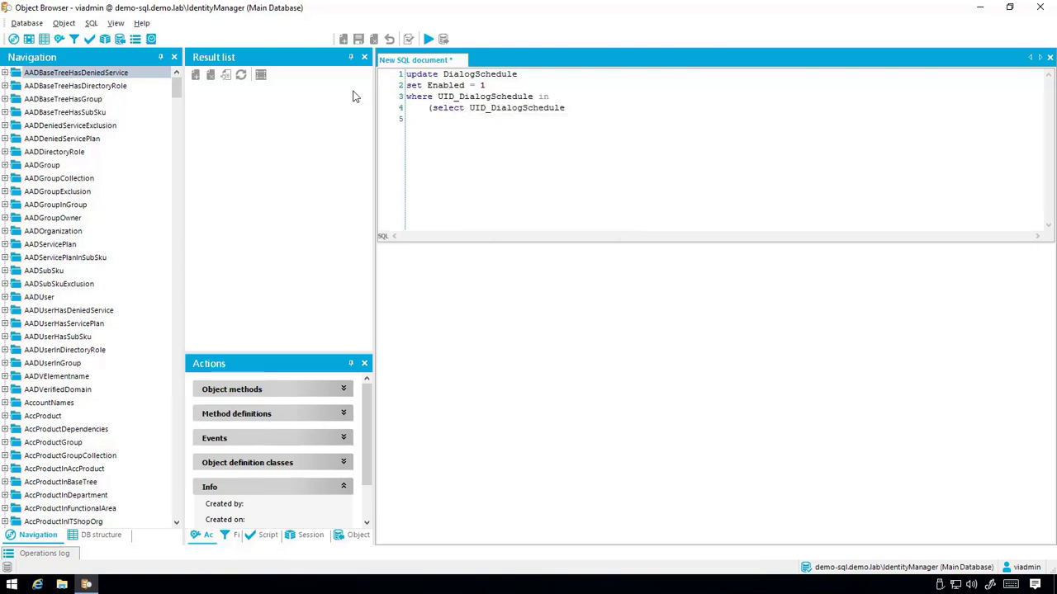
type("from CCC_DialogSchedule")
type("wh")
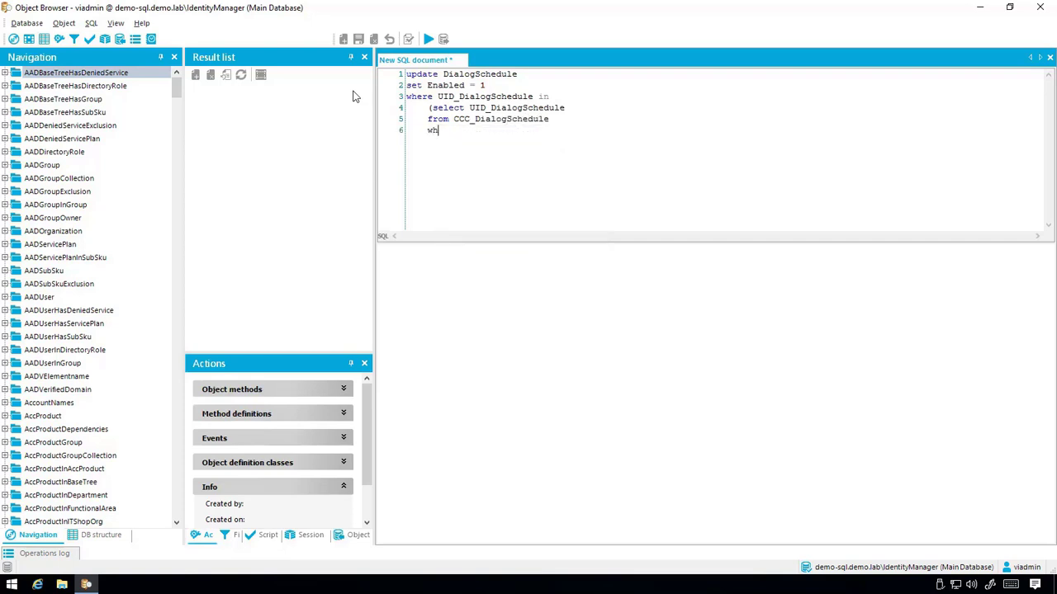
left_click(428, 40)
type("drop table CCC_")
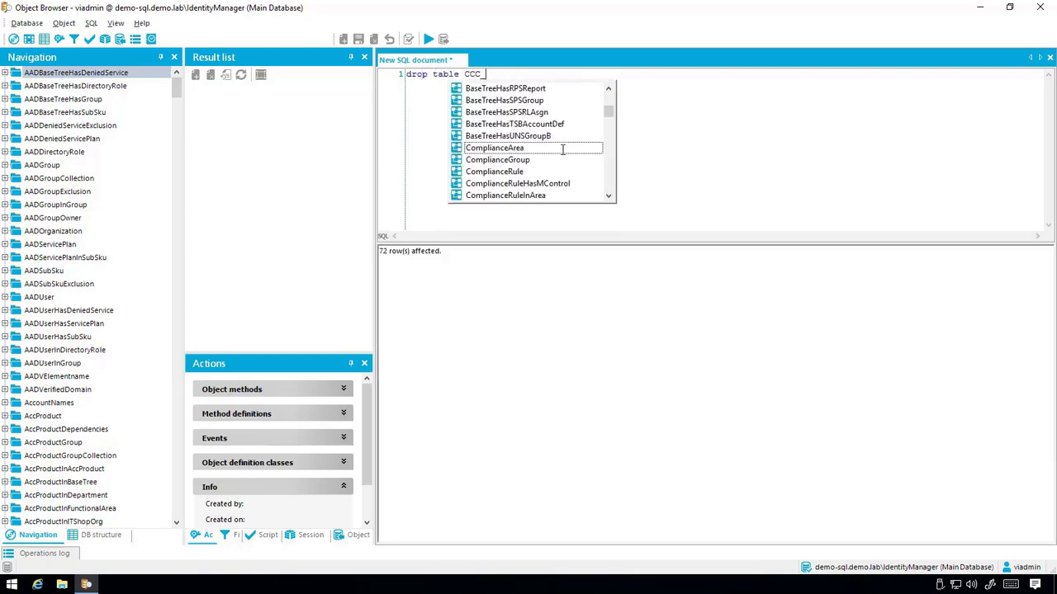
Step: Write the DROP TABLE statement for the CCC_DialogSchedule backup table
type("DialogSche")
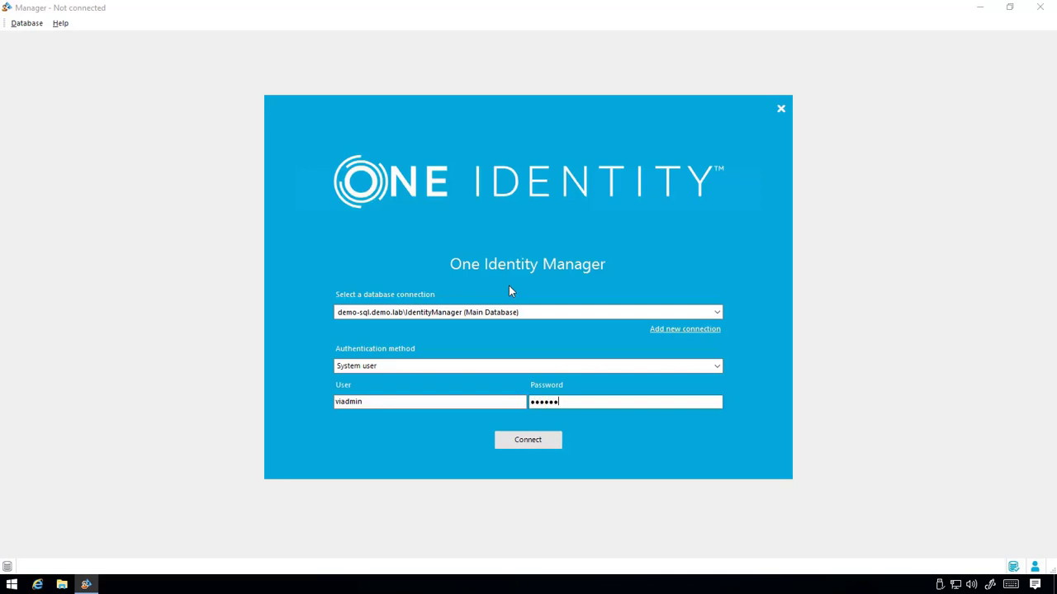
Step: Connect Manager to the IdentityManager database as system user viadmin and reach the home navigation
left_click(528, 439)
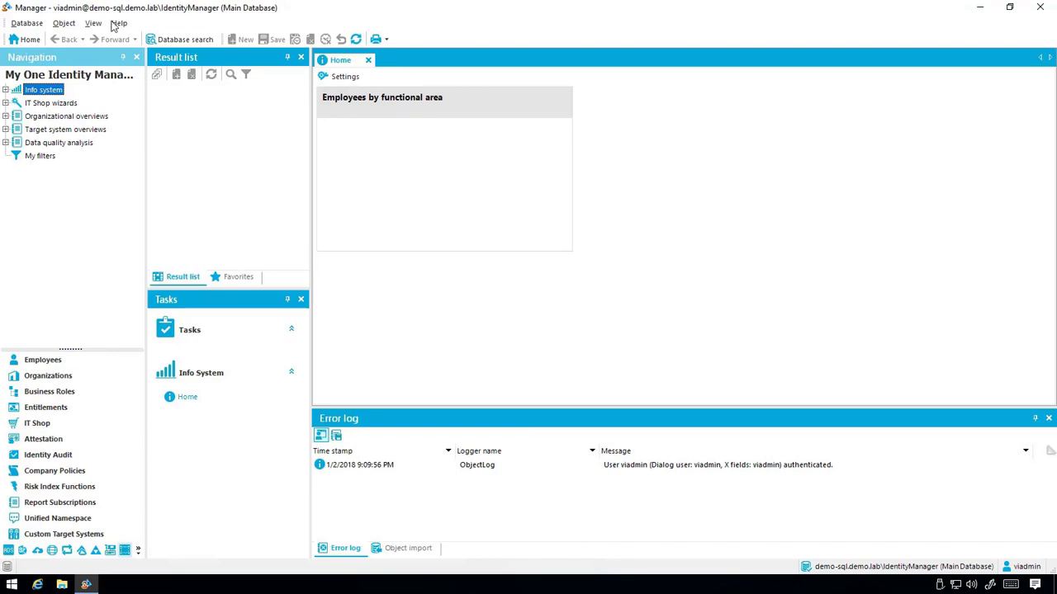
mouse_move(106, 130)
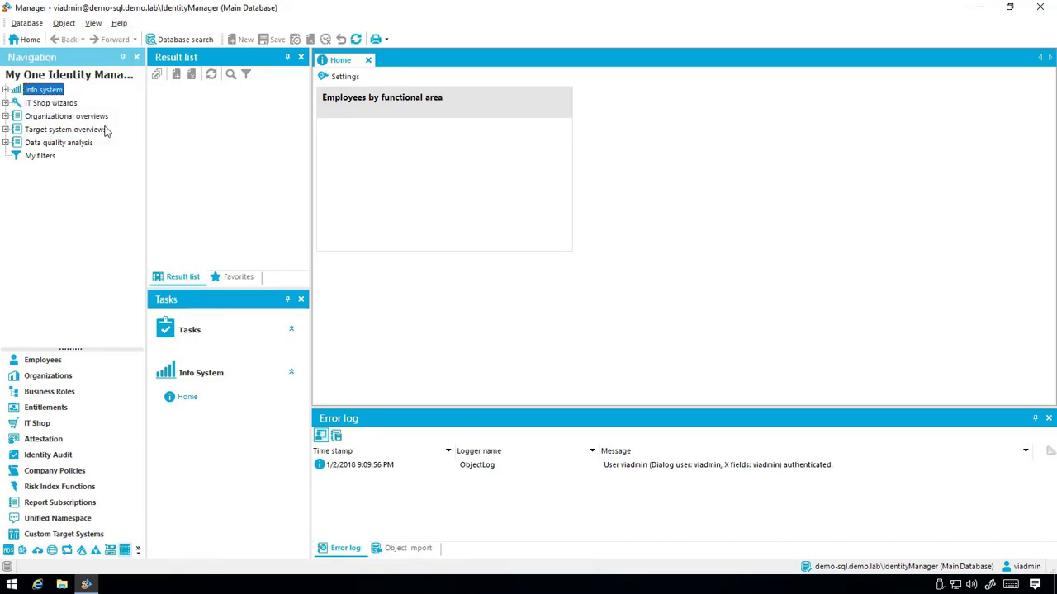